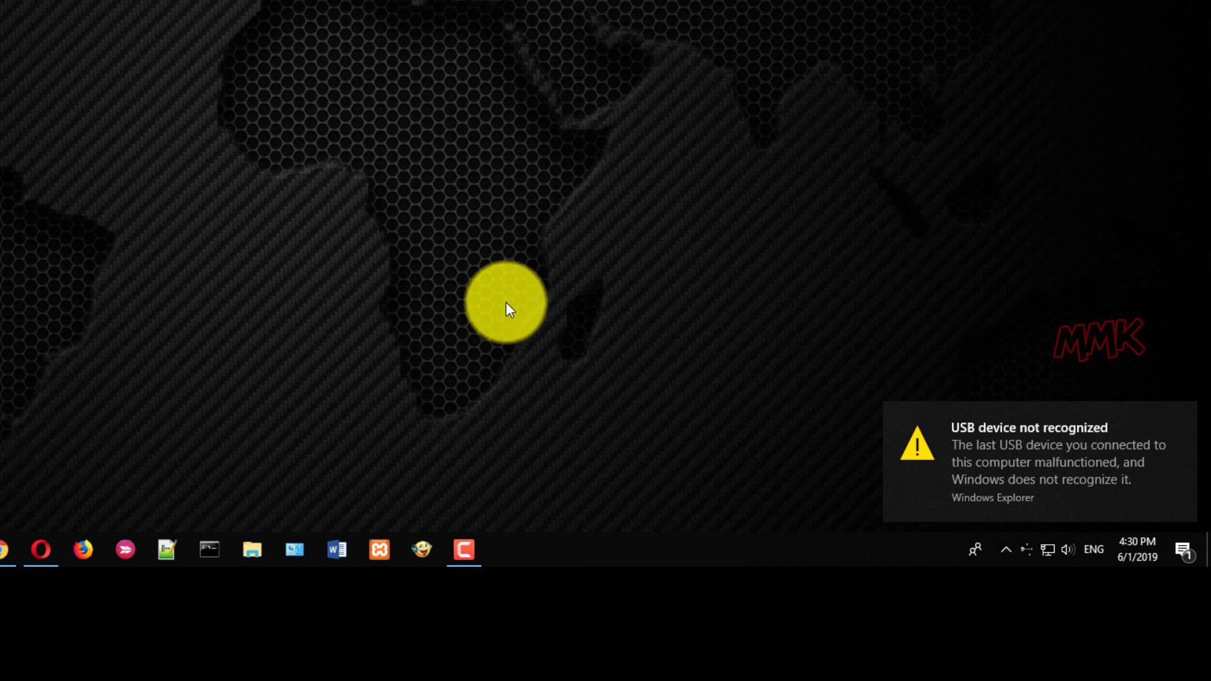
pyautogui.moveTo(1035, 469)
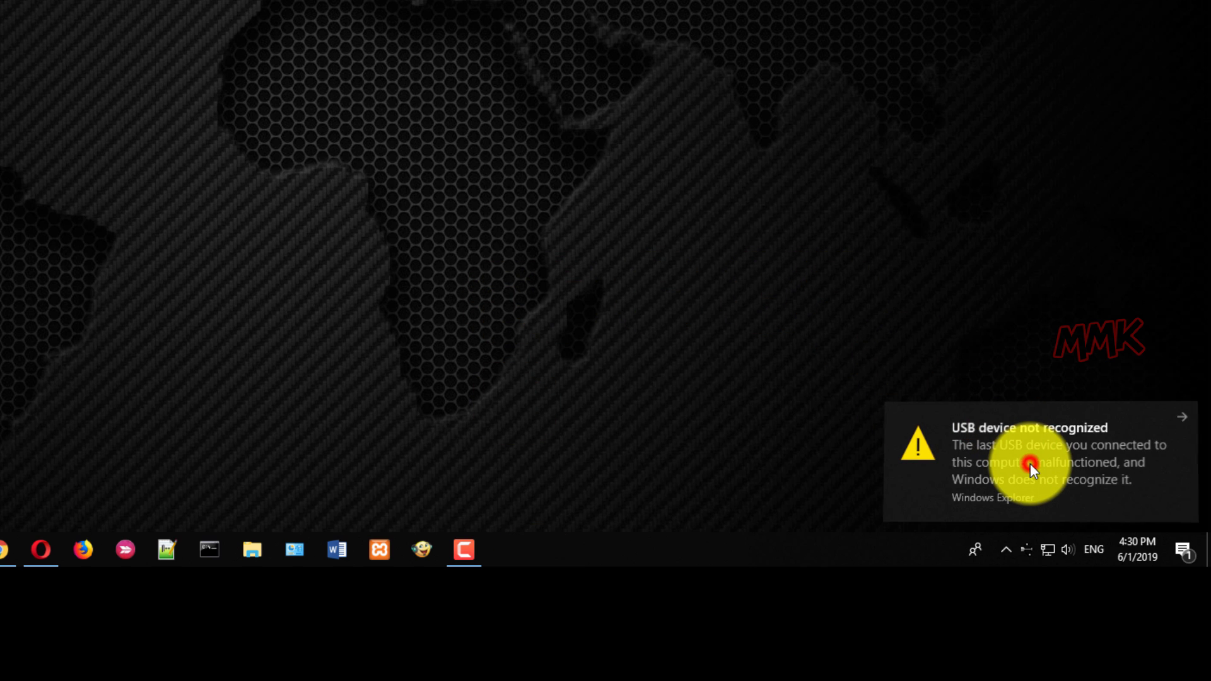
# - Open the 'USB device not recognized' notification details, then close the message
pyautogui.click(1035, 471)
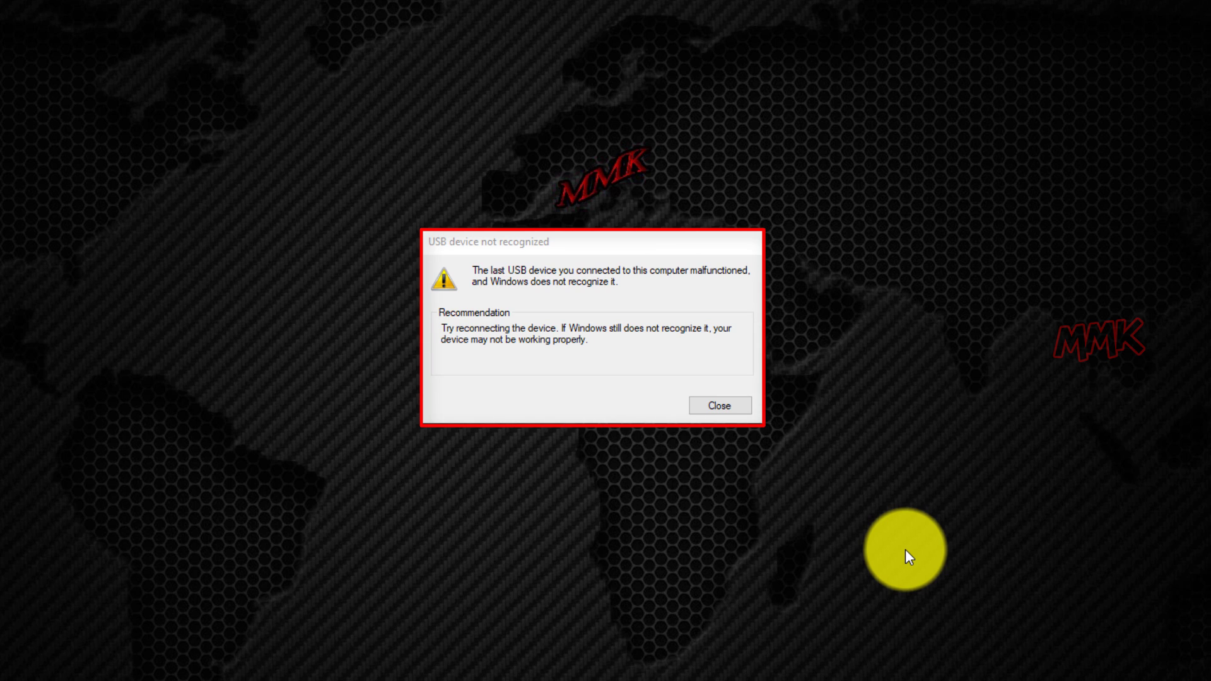
pyautogui.click(718, 404)
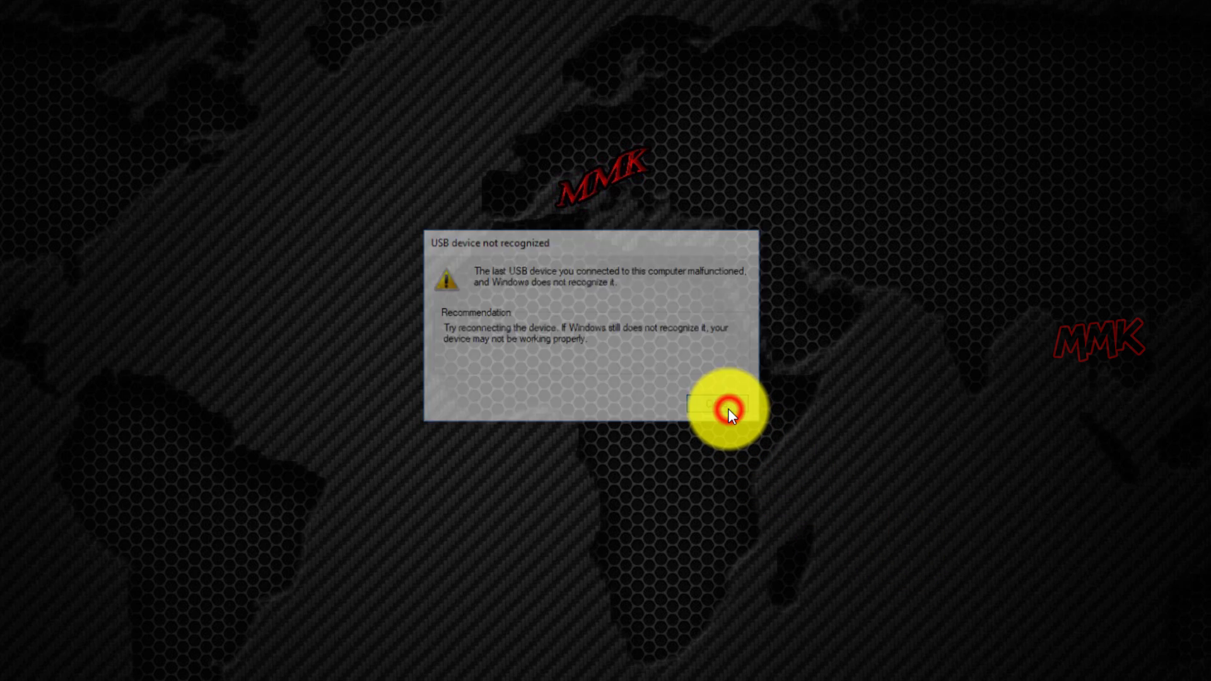
pyautogui.click(726, 405)
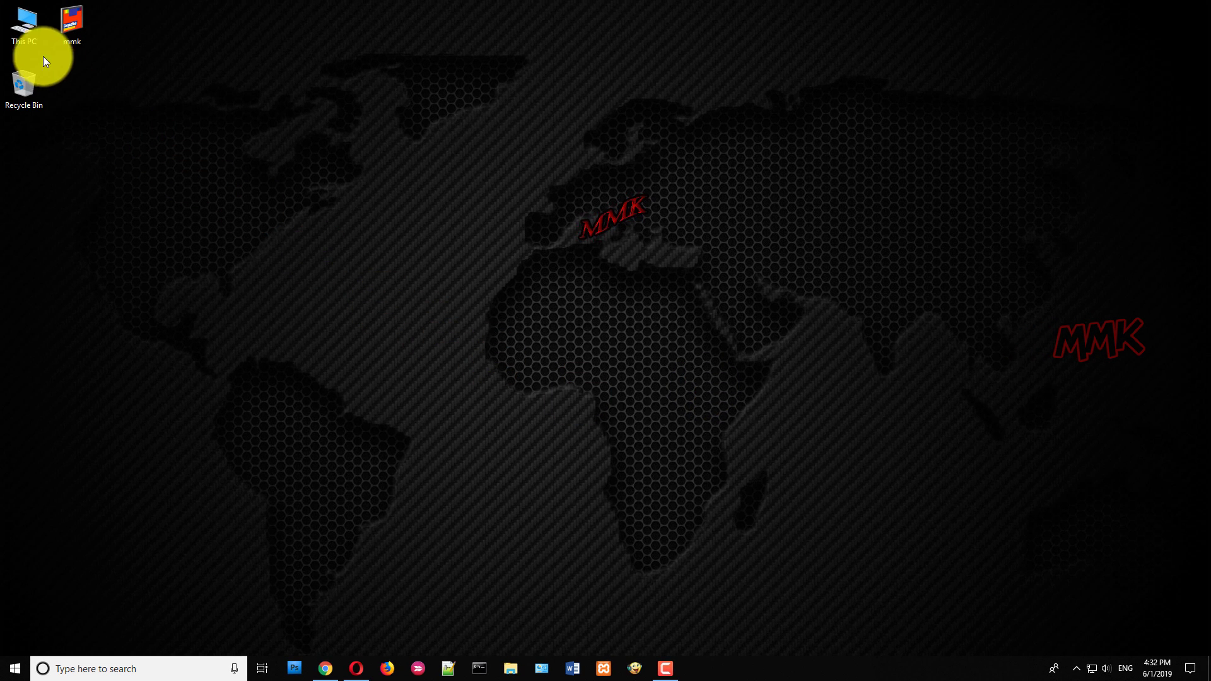
pyautogui.rightClick(24, 23)
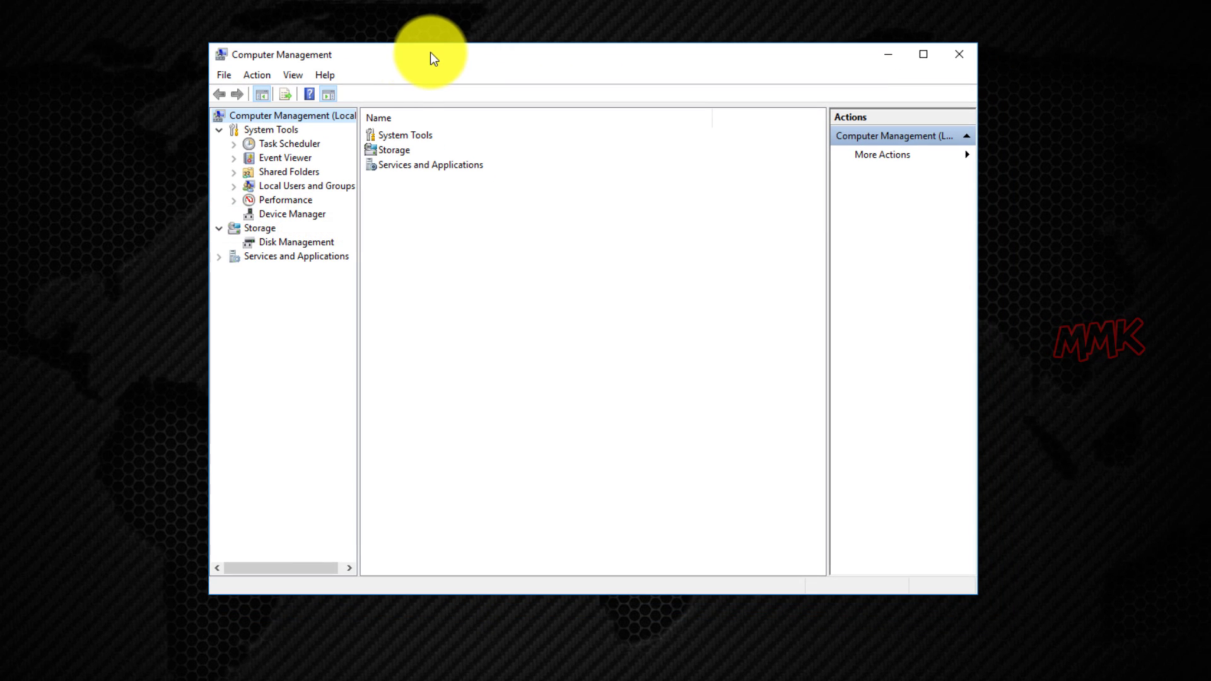
pyautogui.click(293, 214)
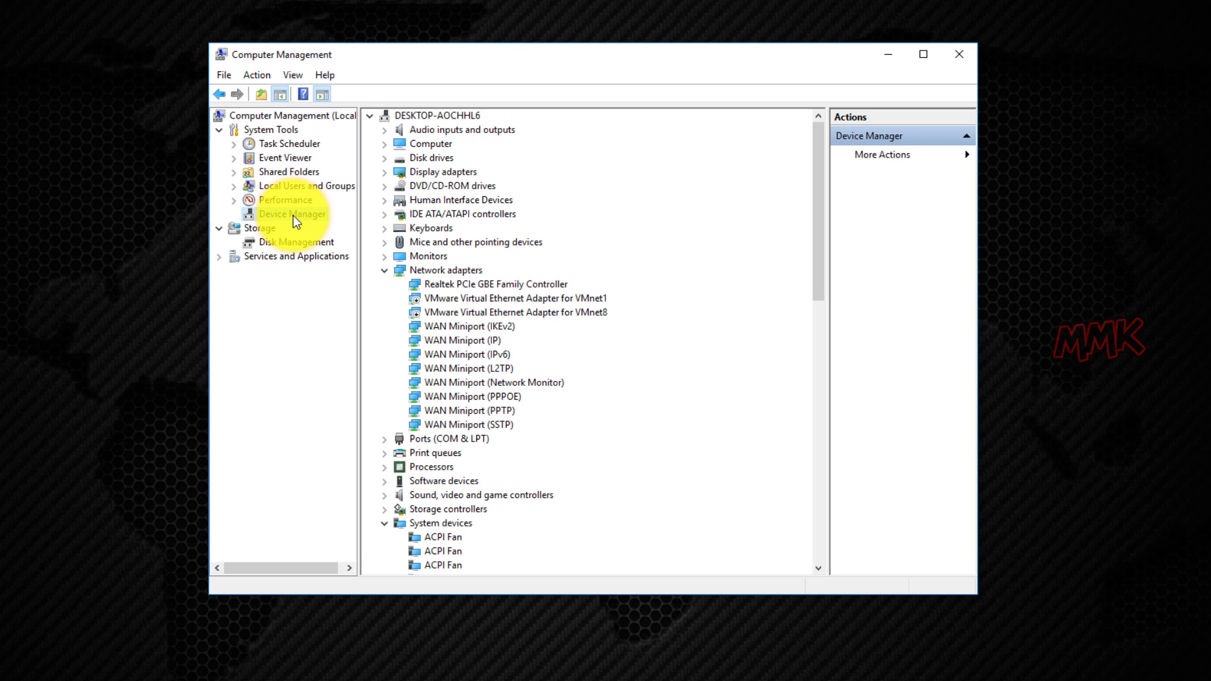
pyautogui.moveTo(385, 280)
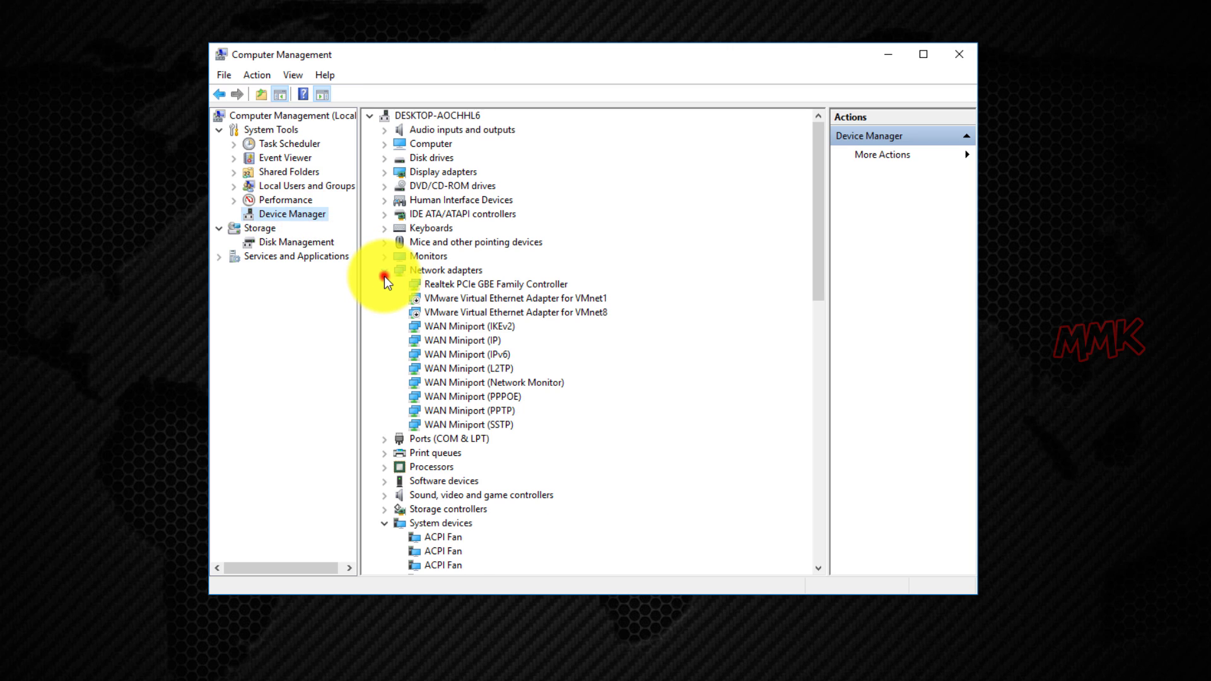
pyautogui.click(384, 269)
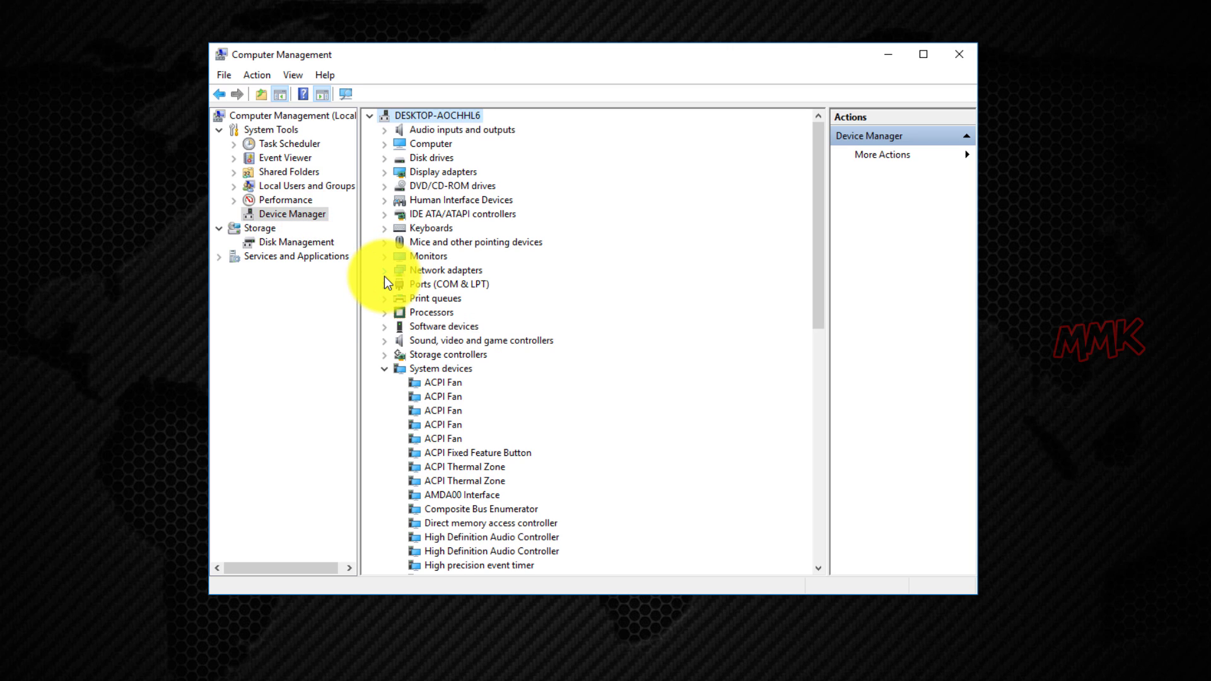
pyautogui.scroll(-3)
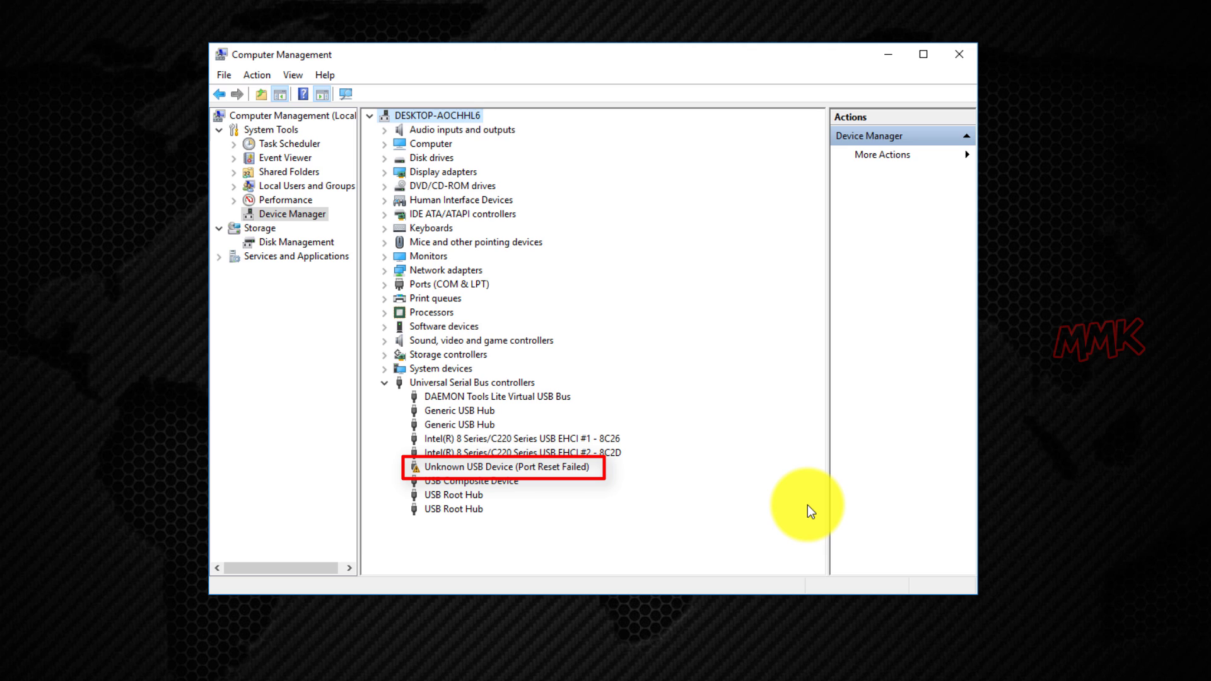
pyautogui.moveTo(513, 479)
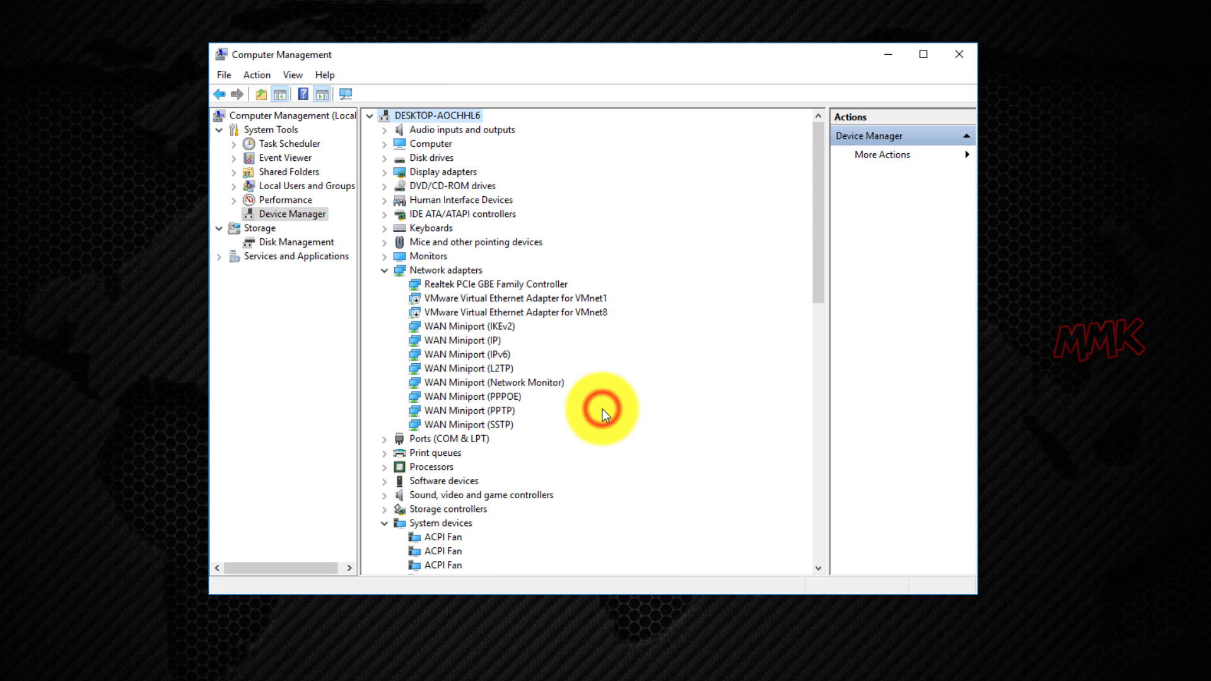
pyautogui.moveTo(817, 235)
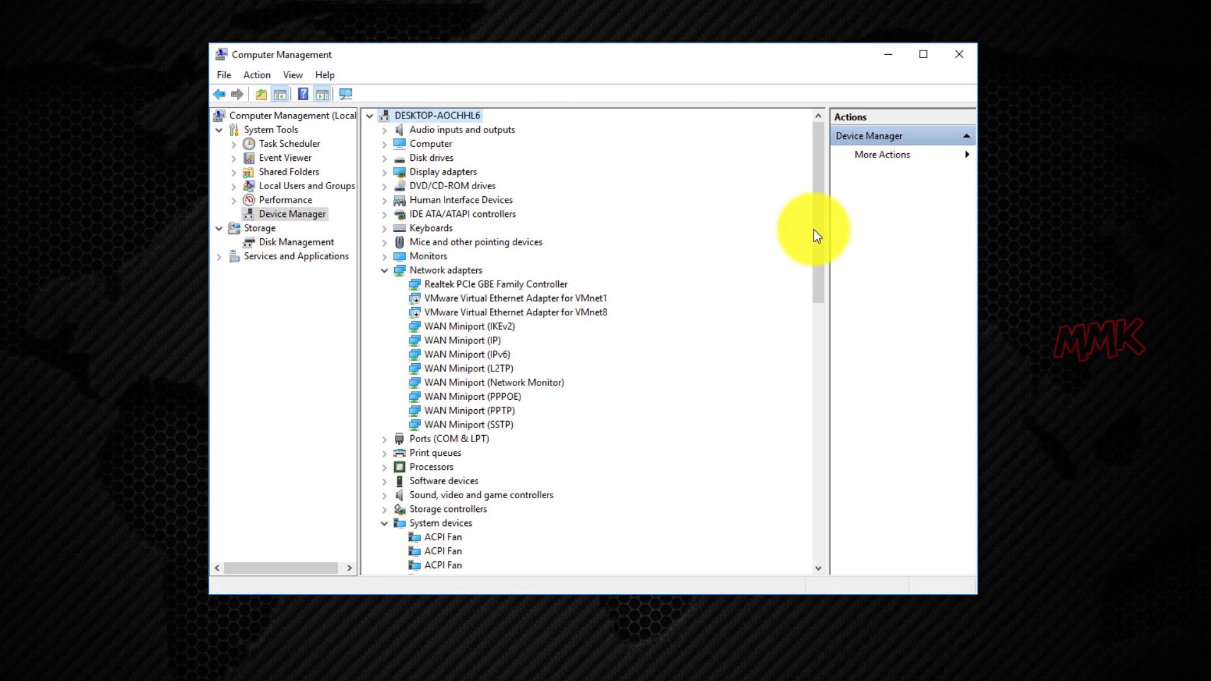
pyautogui.click(959, 54)
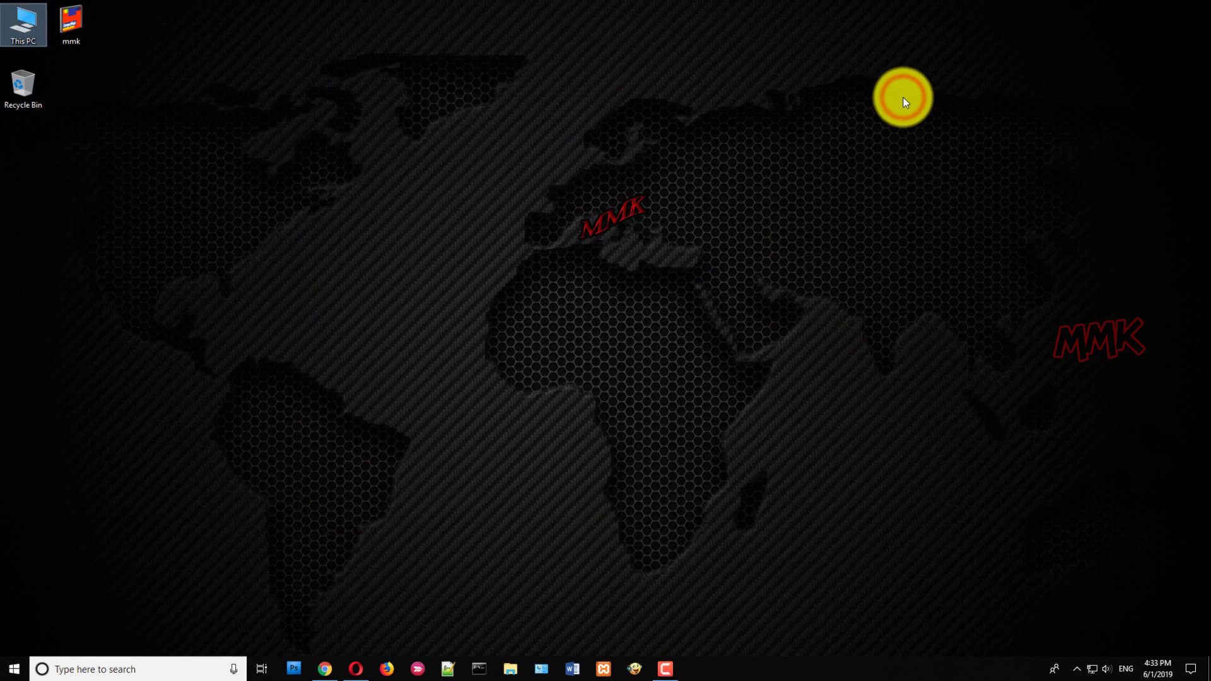
# - Search Chrome for 'oem usb drivers' to reach the Android Developers OEM drivers page
pyautogui.click(324, 668)
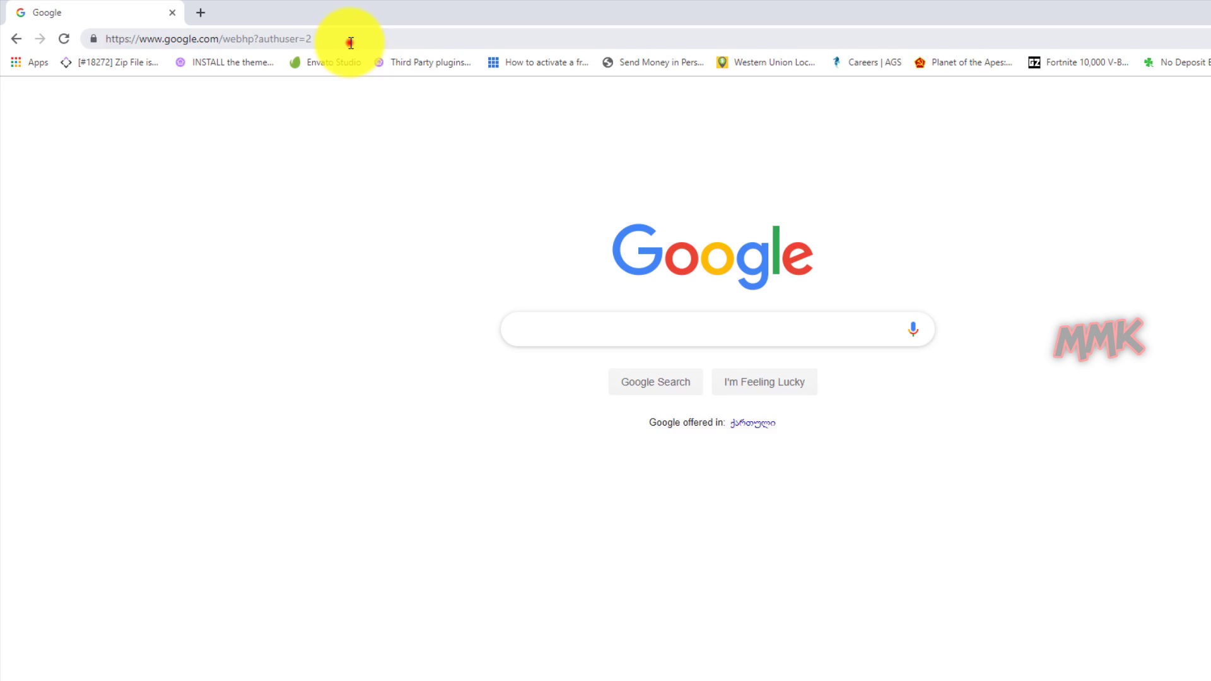
pyautogui.write('oem')
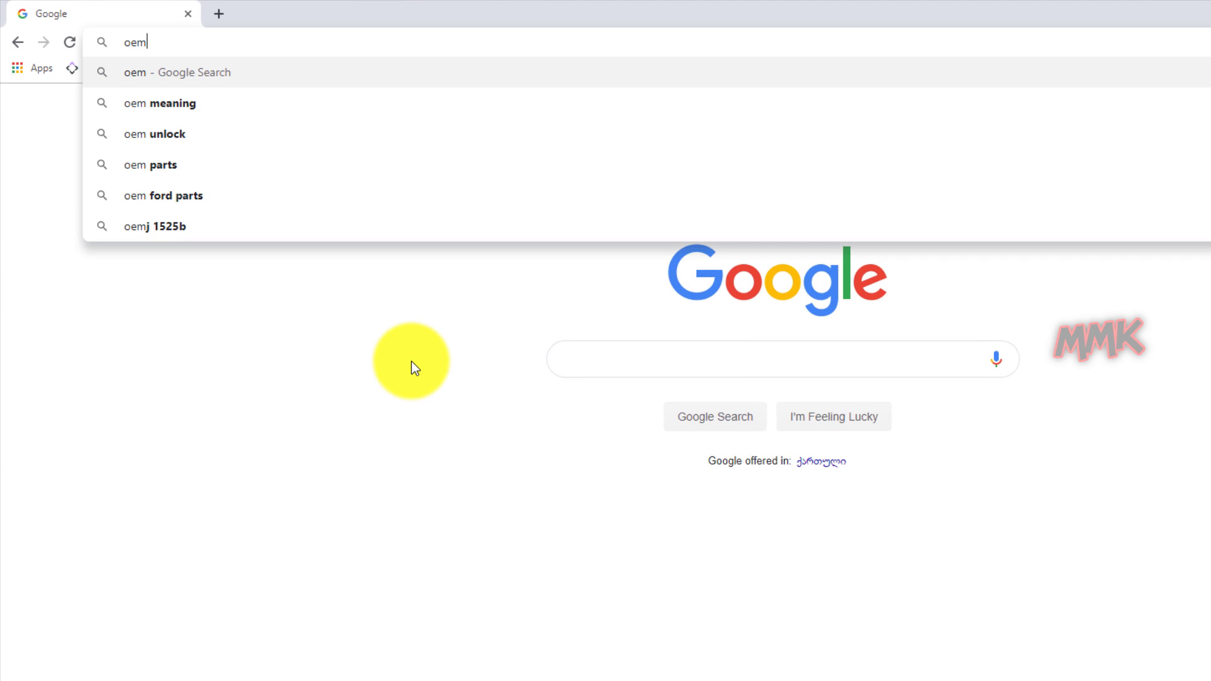
pyautogui.write('usb drivers')
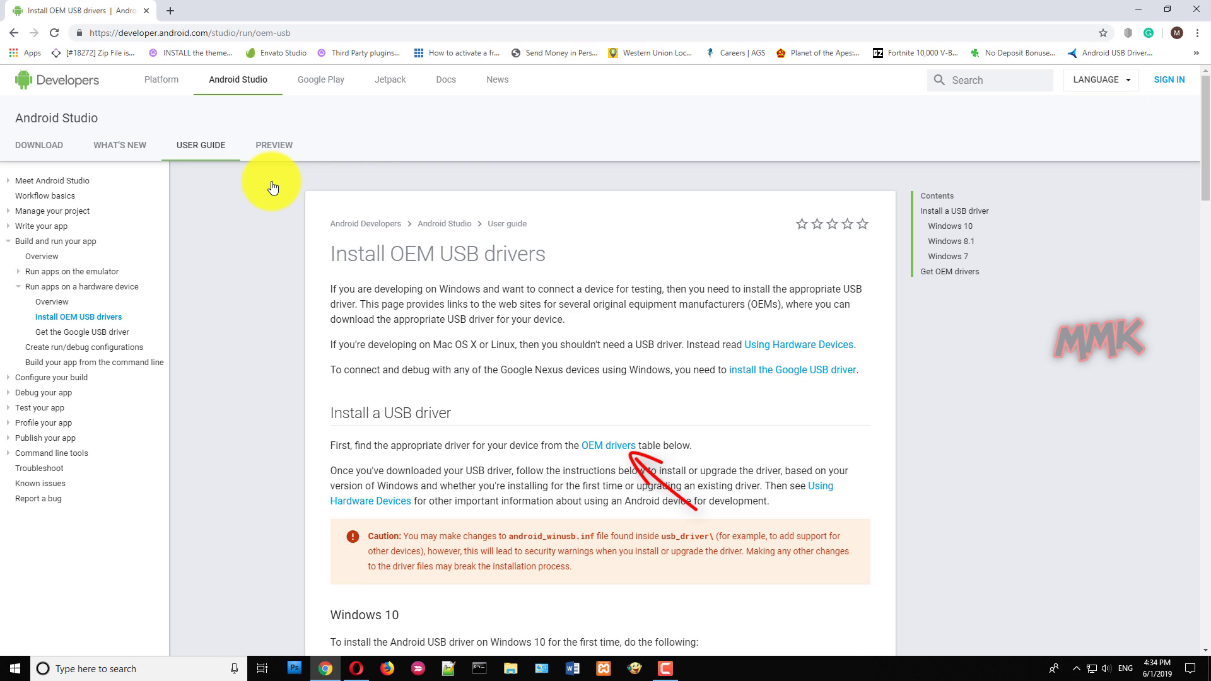
pyautogui.moveTo(392, 268)
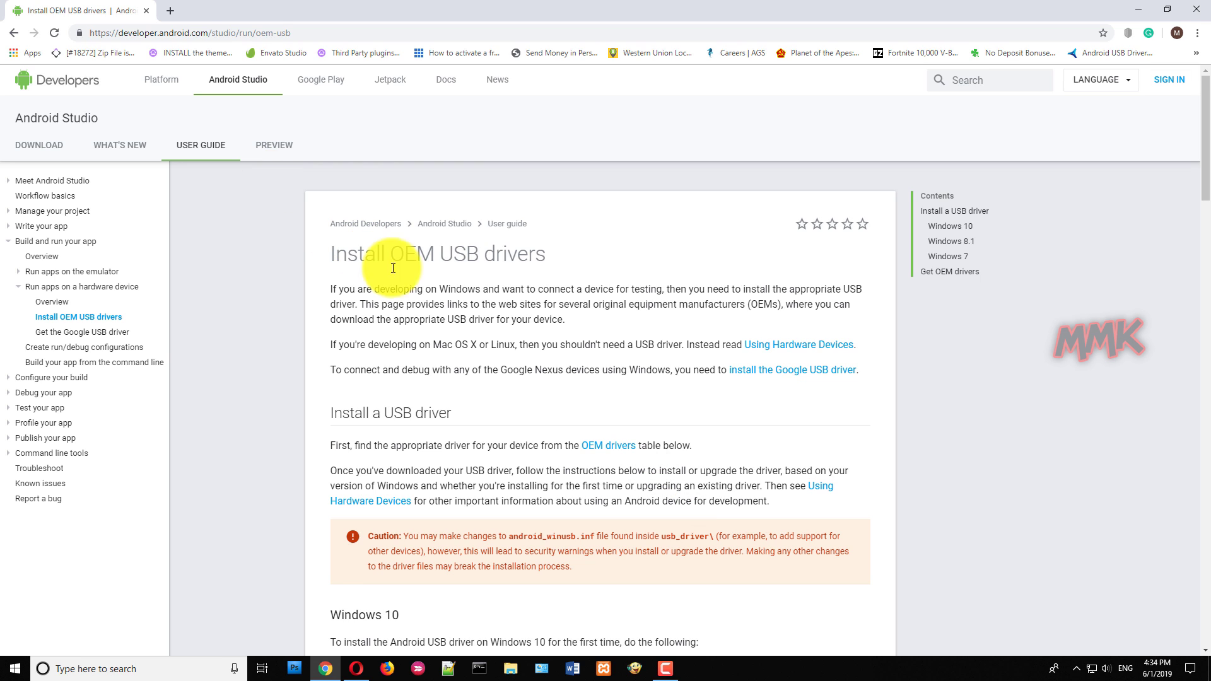
# - Follow the OEM drivers table link to Samsung's 'Android USB Driver for Windows' page
pyautogui.click(949, 272)
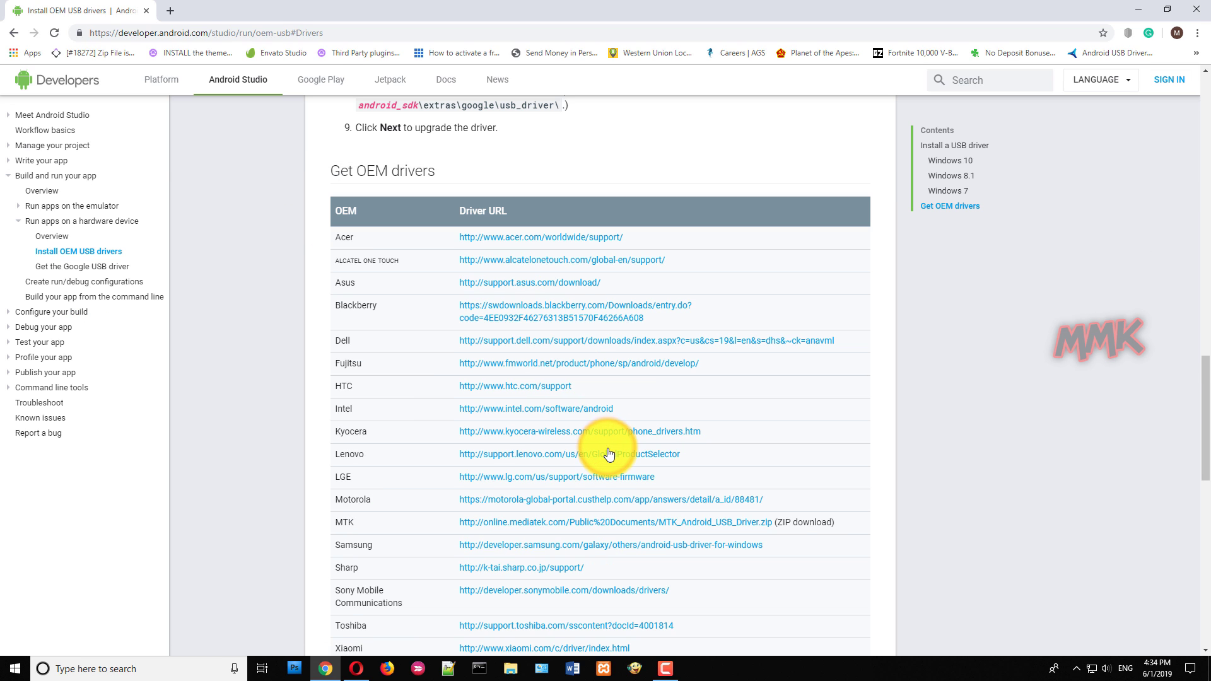
pyautogui.scroll(-3)
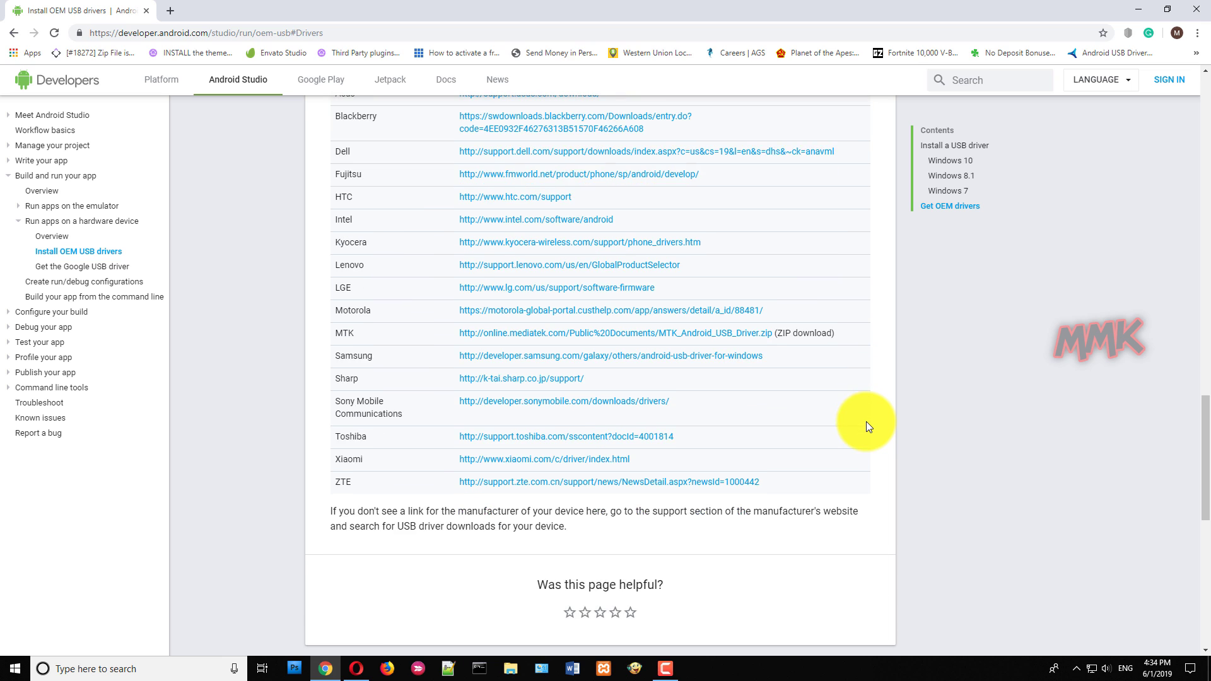
pyautogui.scroll(3)
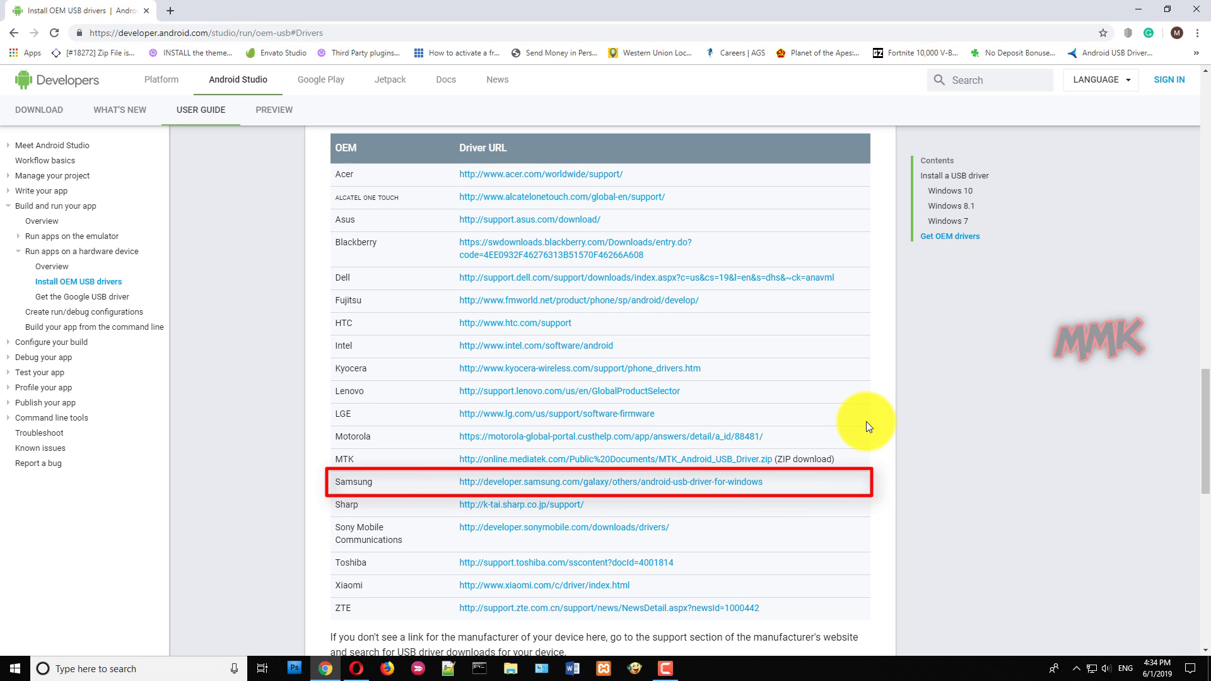
pyautogui.click(609, 481)
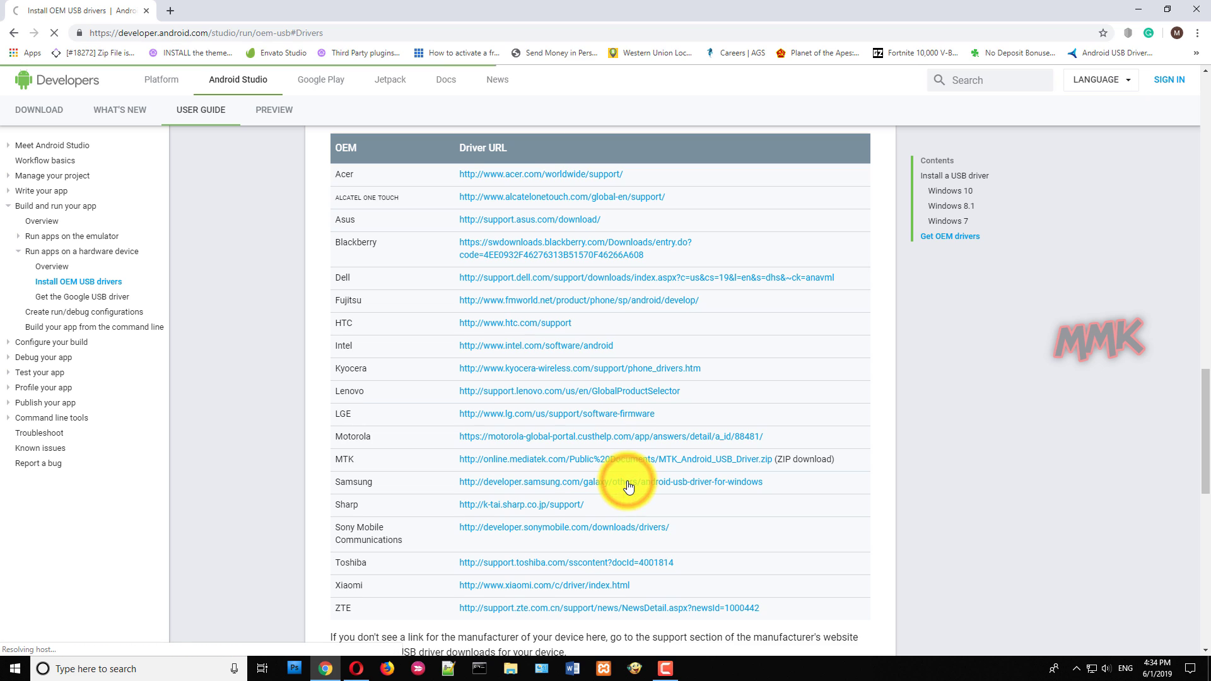
pyautogui.click(609, 481)
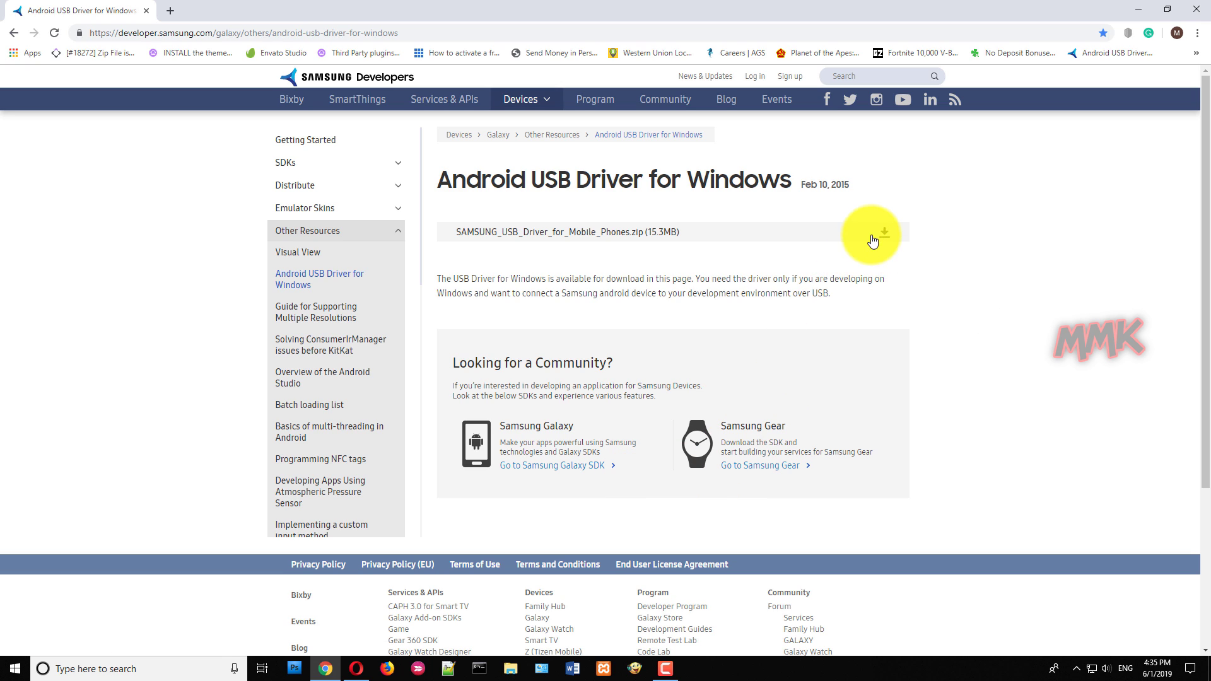
# - Download SAMSUNG_USB_Driver_for_Mobile_Phones.zip and save it to the Desktop
pyautogui.click(871, 234)
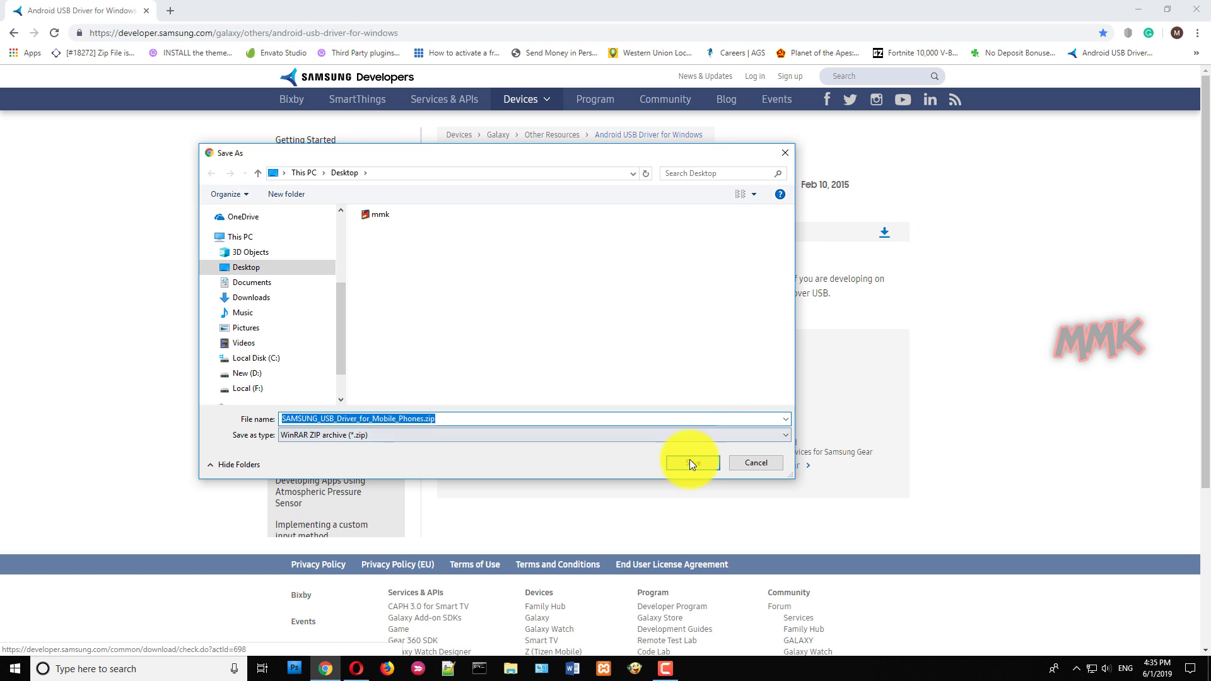
pyautogui.click(690, 462)
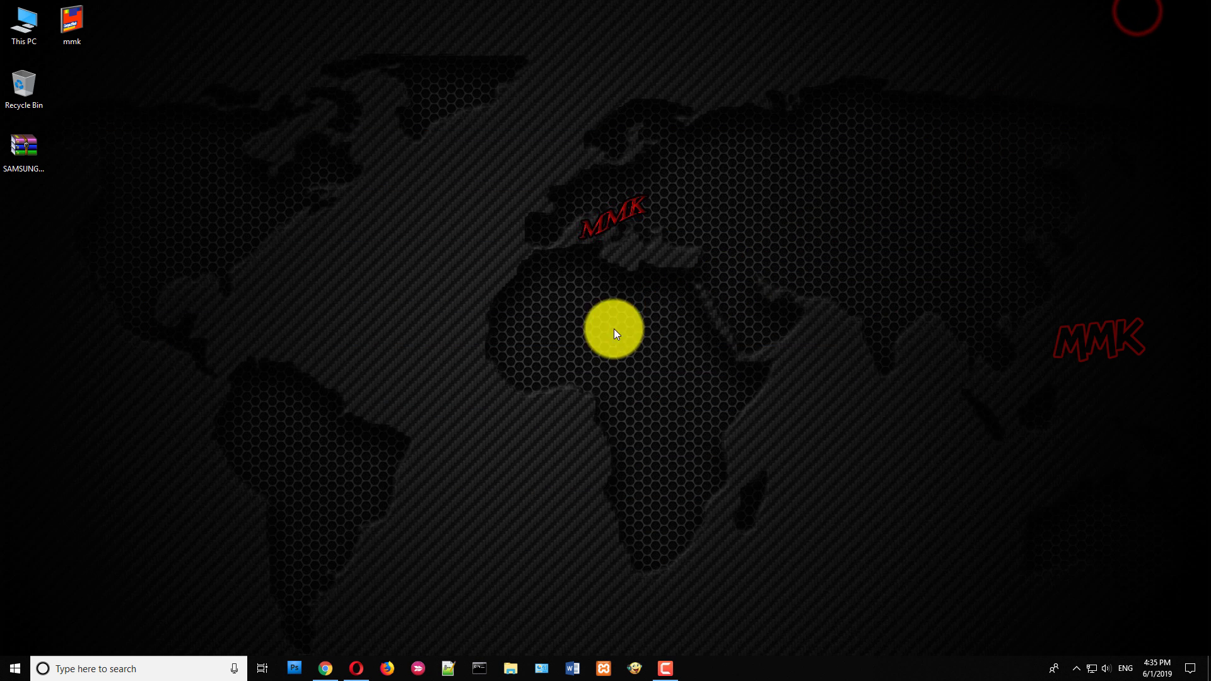
# - Extract the zip to SAMSUNG_USB_Driver_for_Mobile_Phones\ on the Desktop and open that folder
pyautogui.rightClick(24, 147)
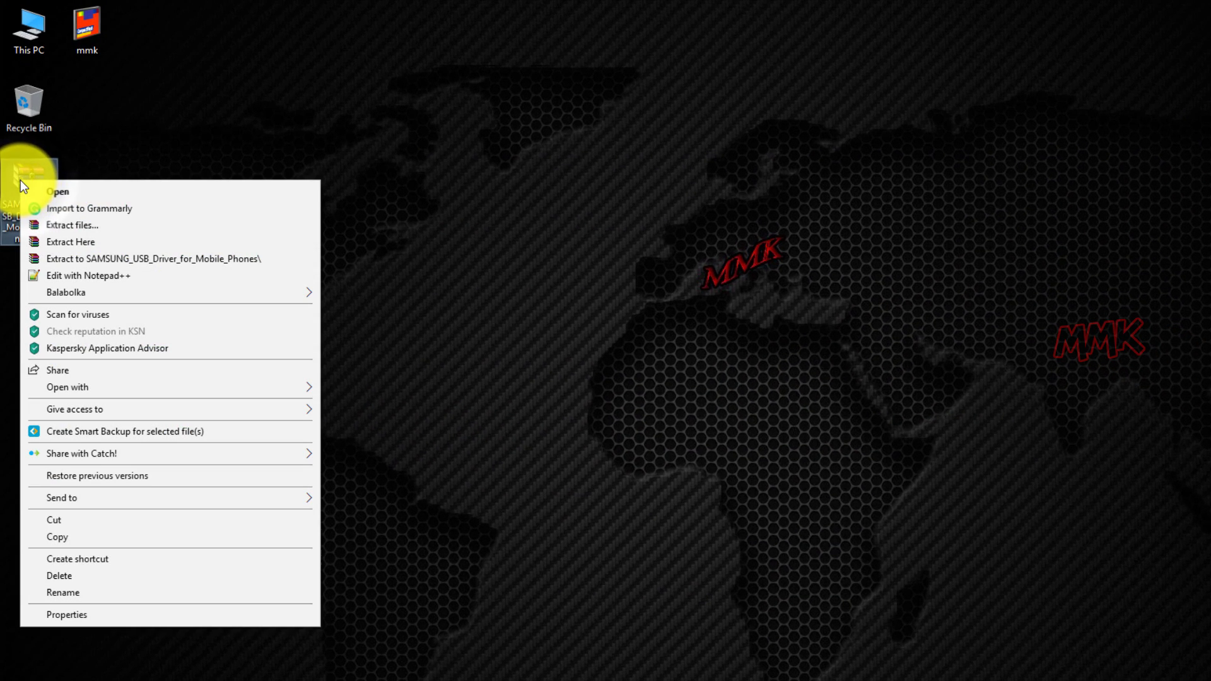
pyautogui.click(152, 258)
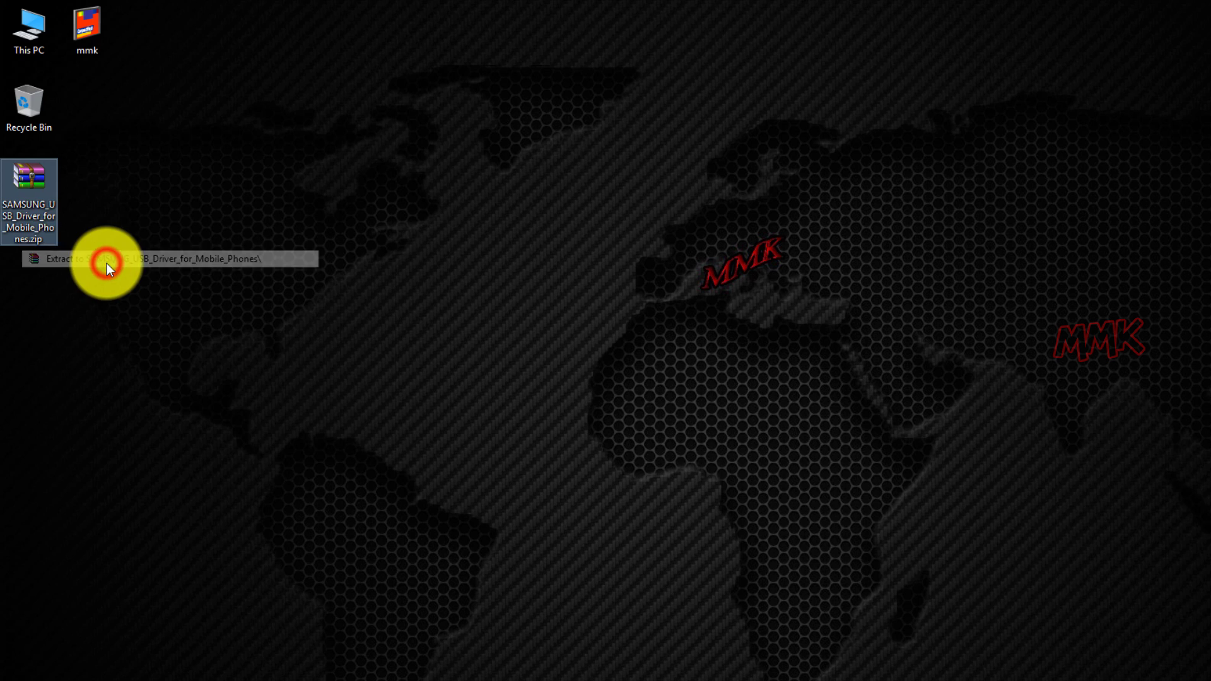
pyautogui.click(113, 259)
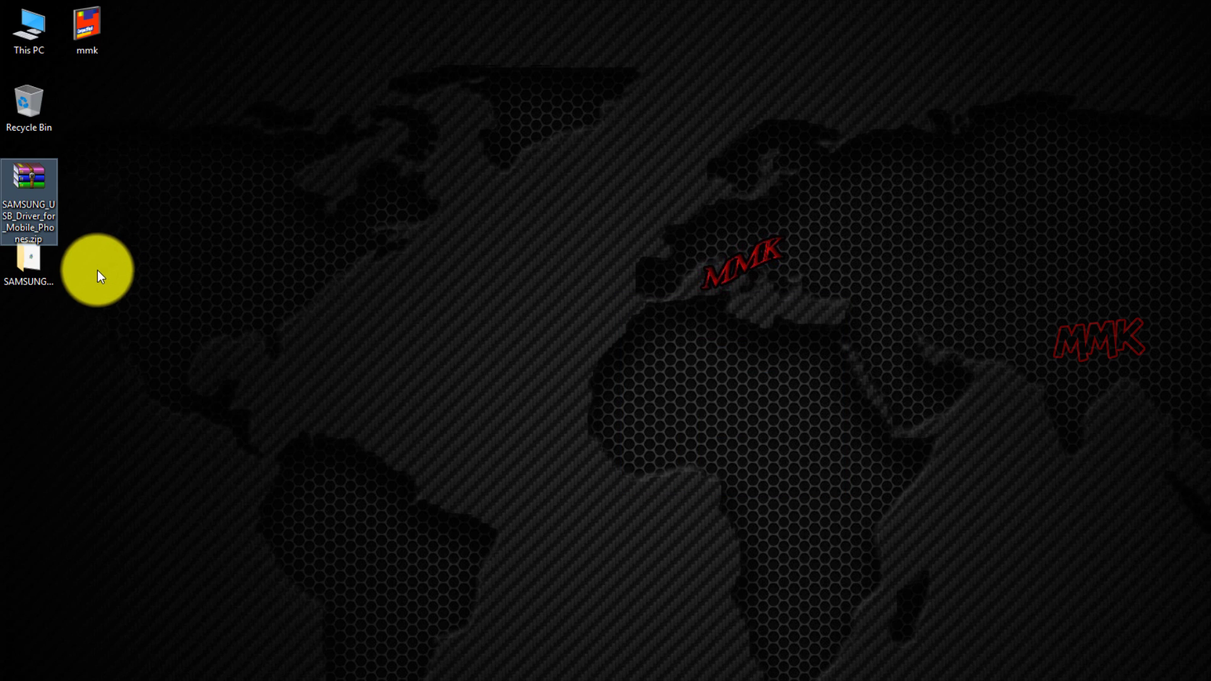
pyautogui.doubleClick(29, 189)
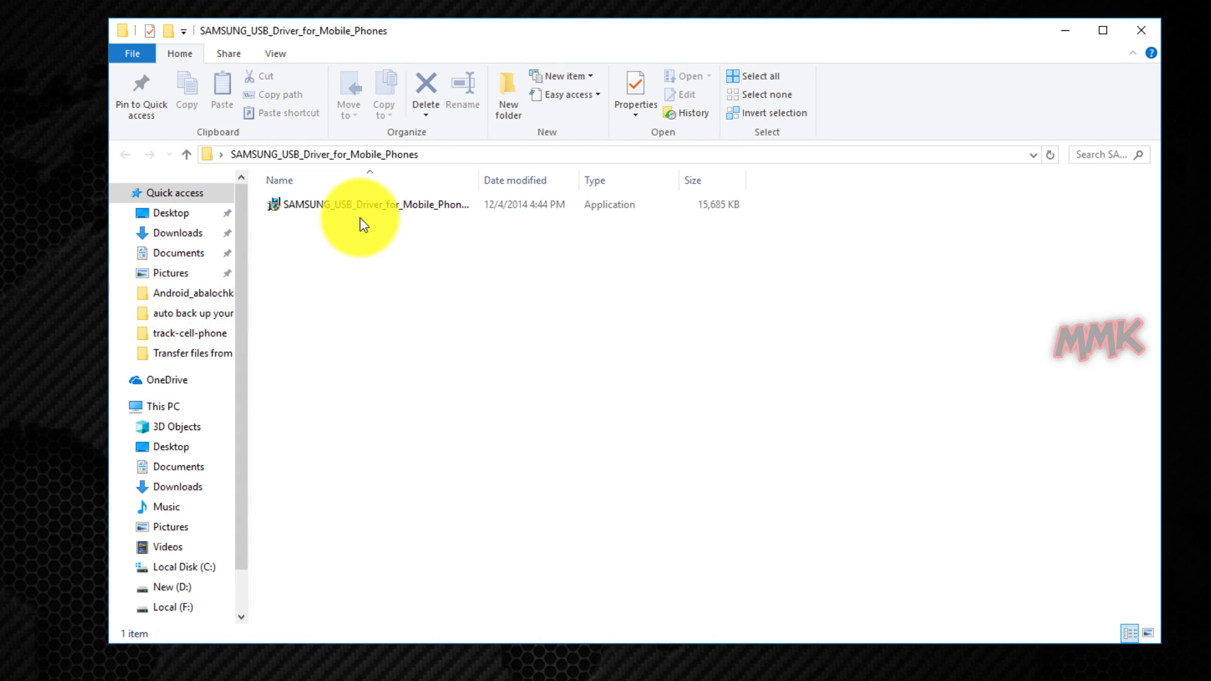
# - Launch the Samsung USB Driver InstallWizard and move past its welcome page
pyautogui.doubleClick(363, 203)
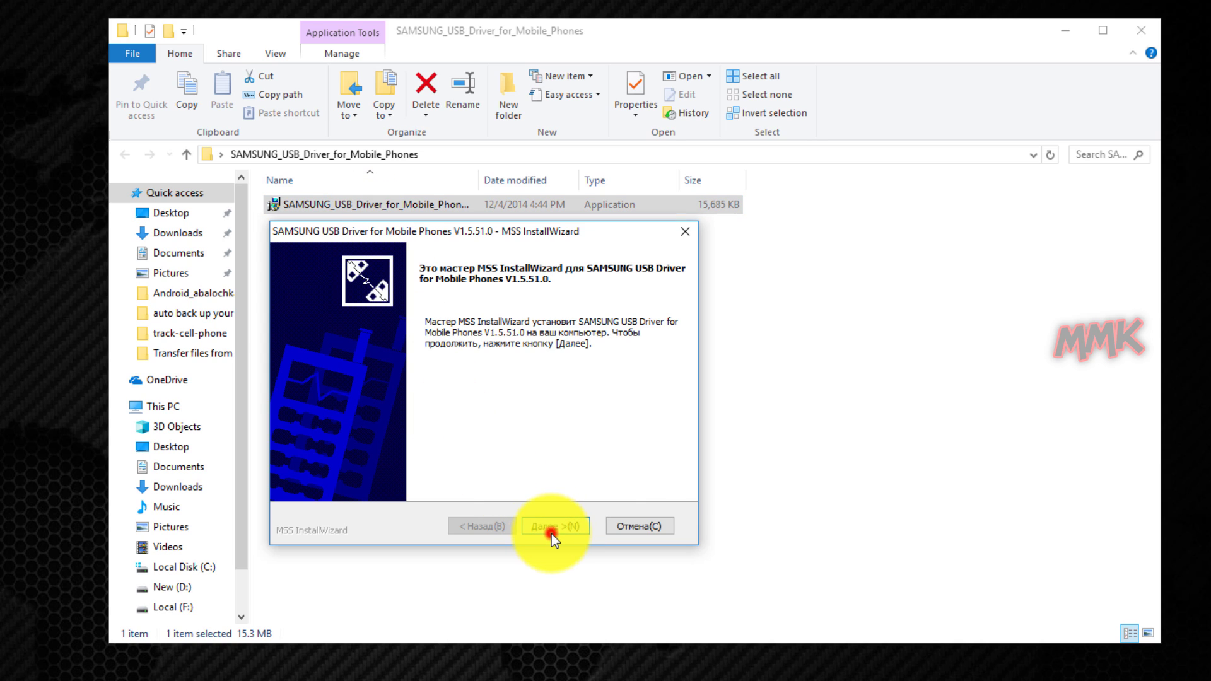
pyautogui.click(554, 526)
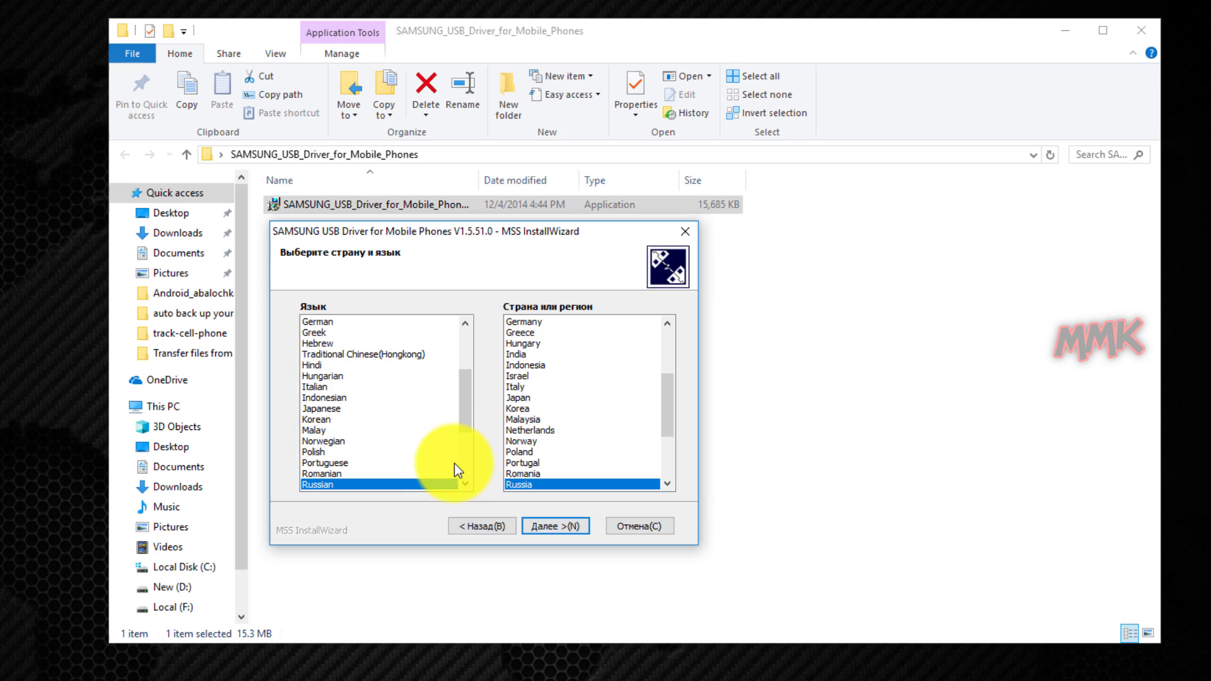
pyautogui.scroll(3)
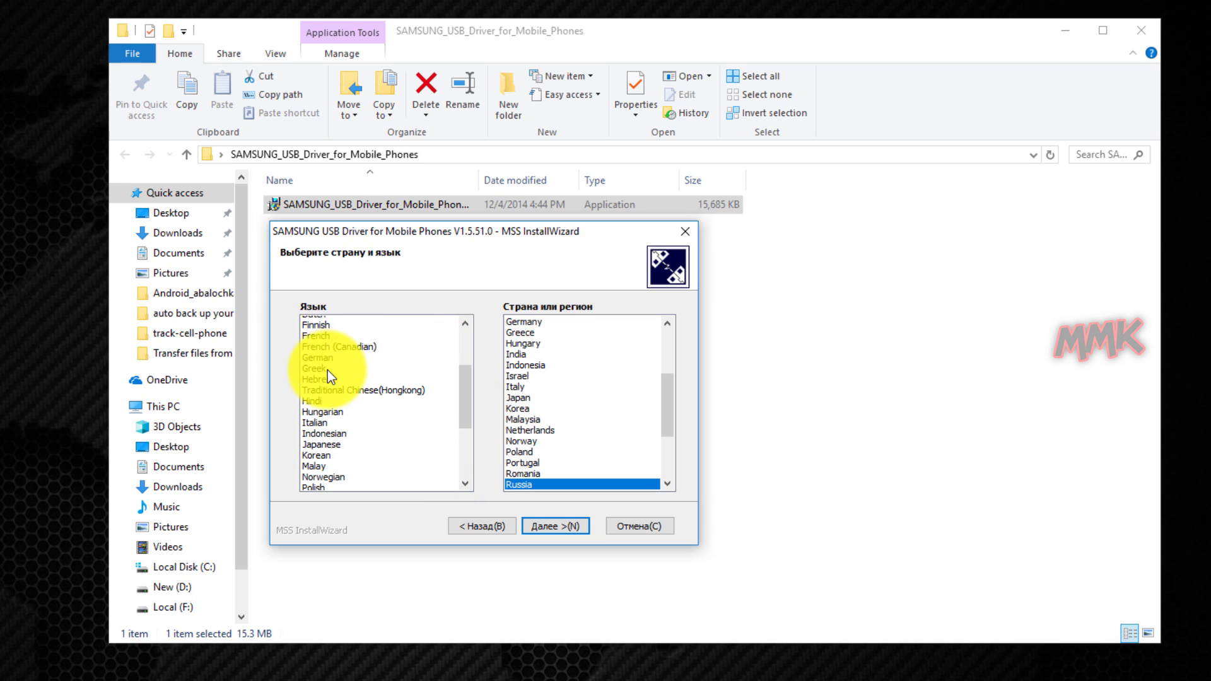
pyautogui.scroll(-3)
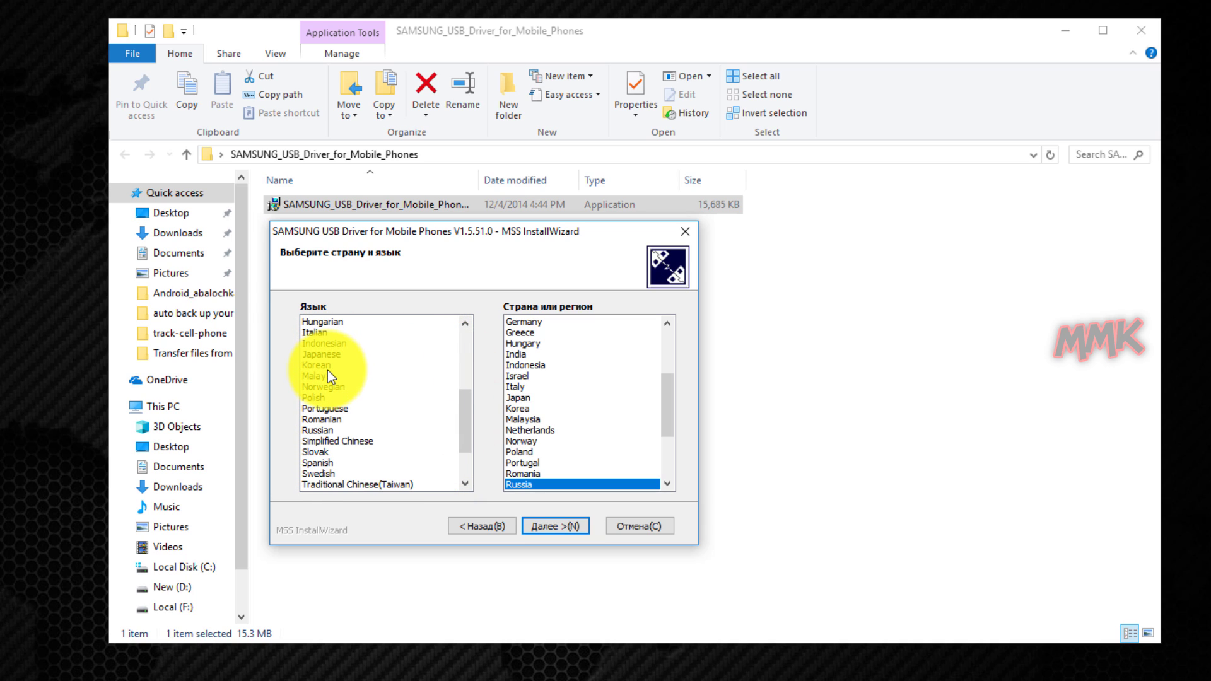
pyautogui.scroll(-3)
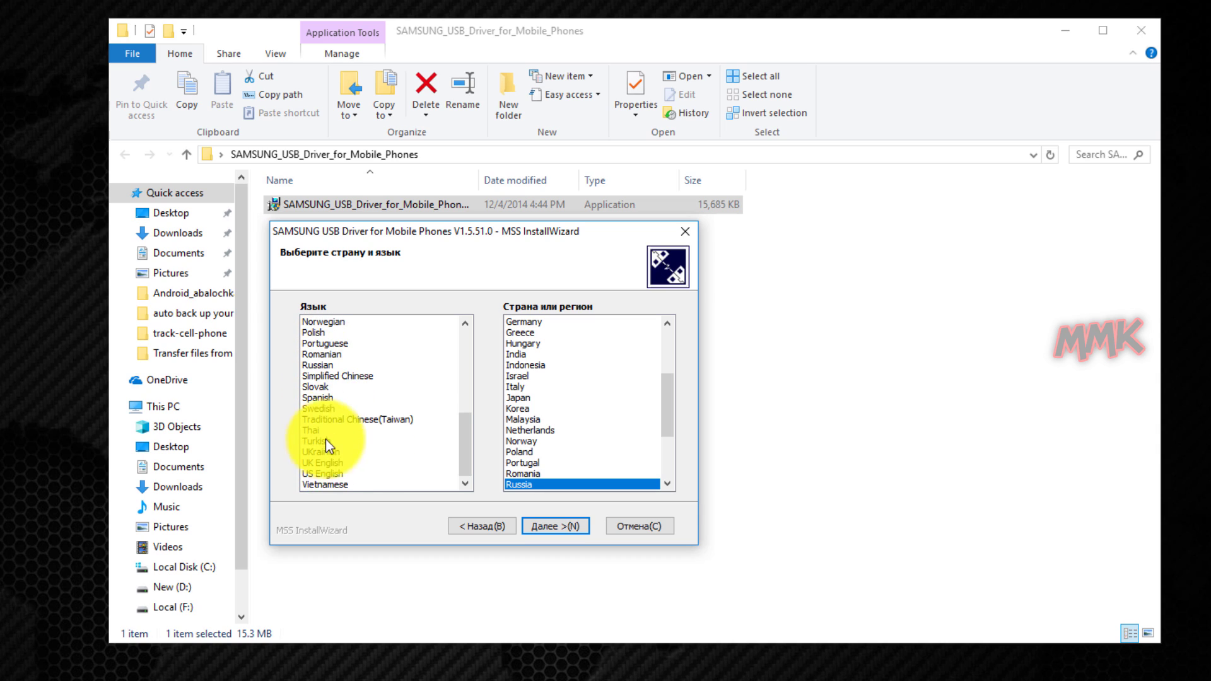
# - Choose US English and United Kingdom, install driver 1.5.51.0, and finish the wizard
pyautogui.click(323, 473)
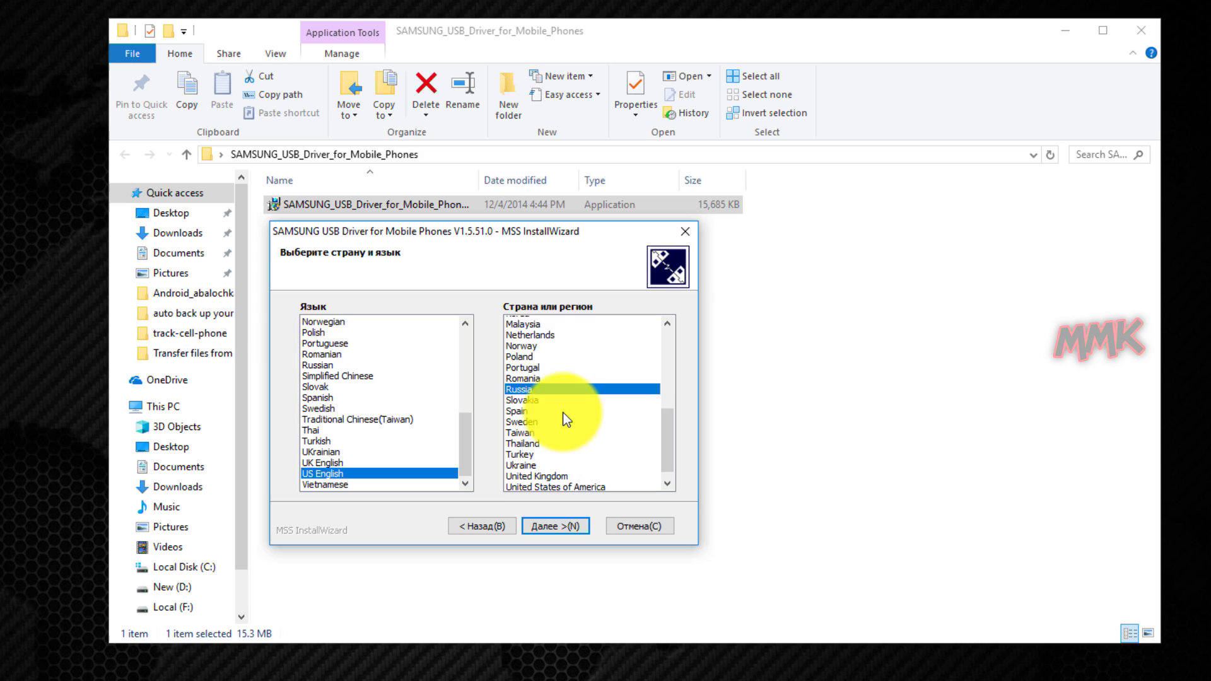
pyautogui.click(555, 461)
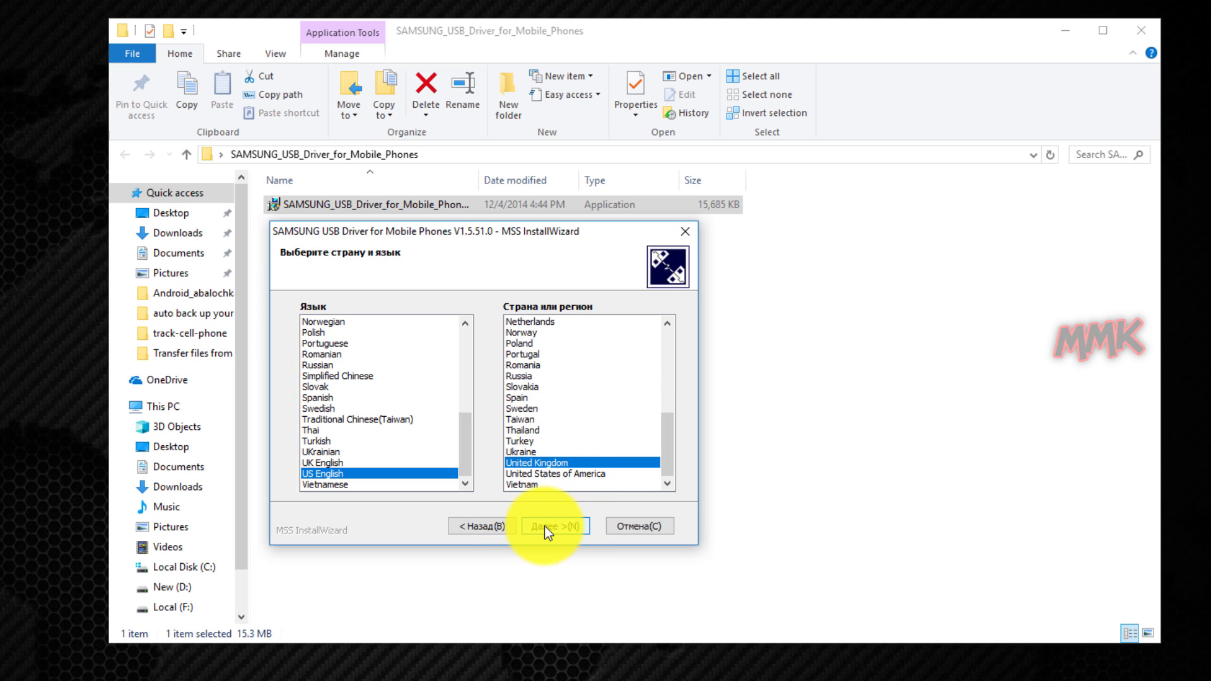
pyautogui.click(554, 526)
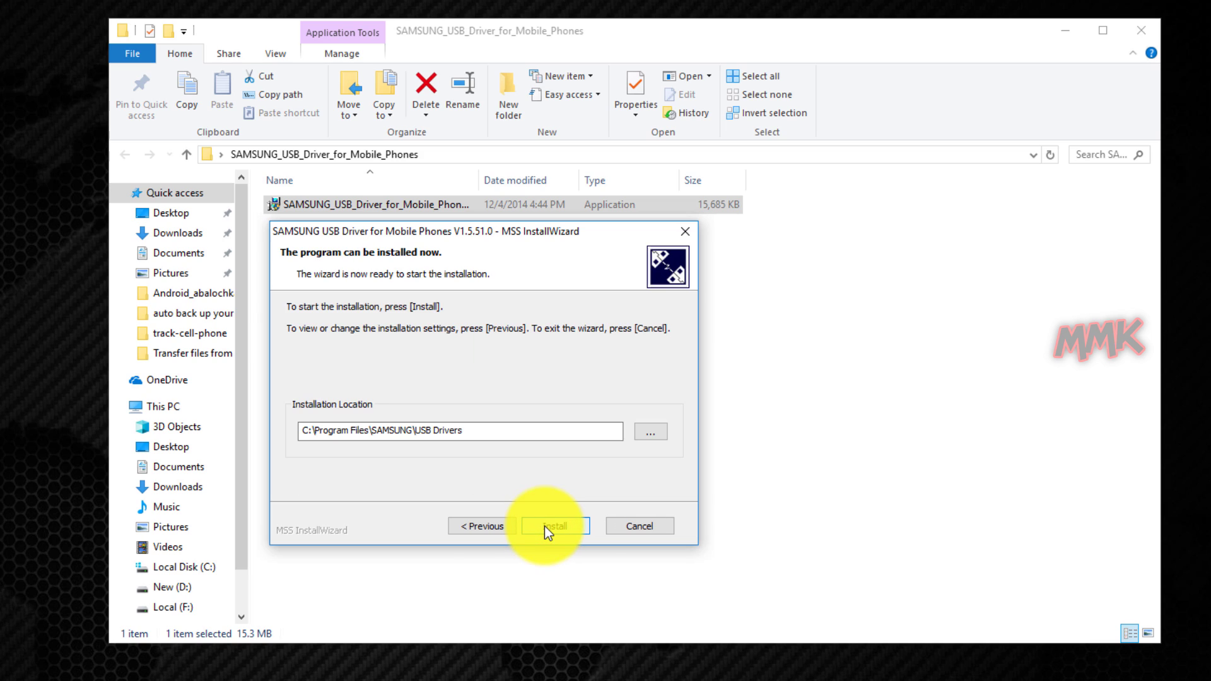
pyautogui.click(555, 526)
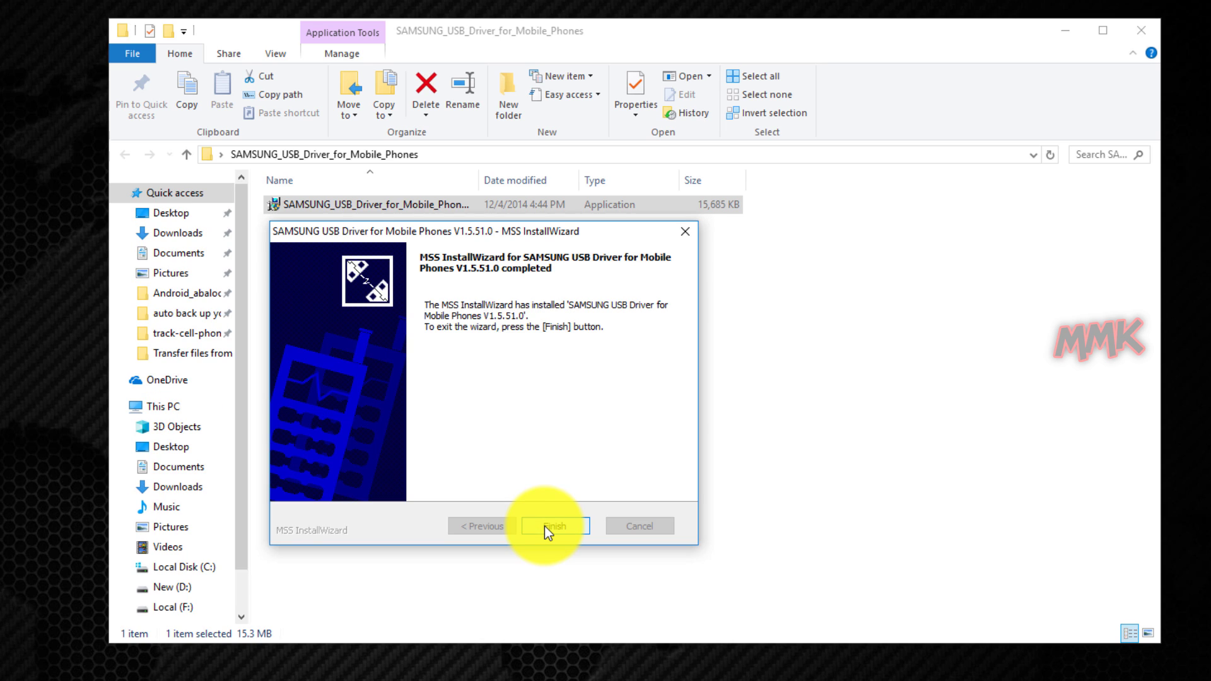
pyautogui.click(553, 525)
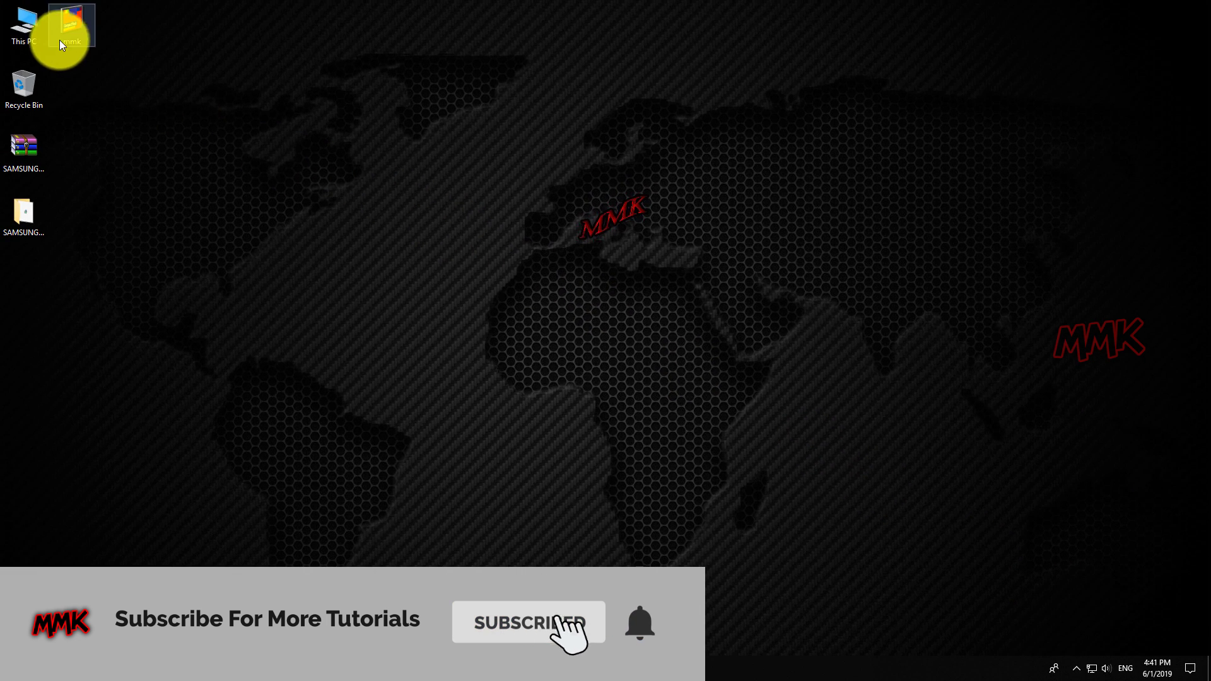
# - Open This PC, then Galaxy A3 (2016), and its Phone storage showing 18 folders
pyautogui.doubleClick(23, 23)
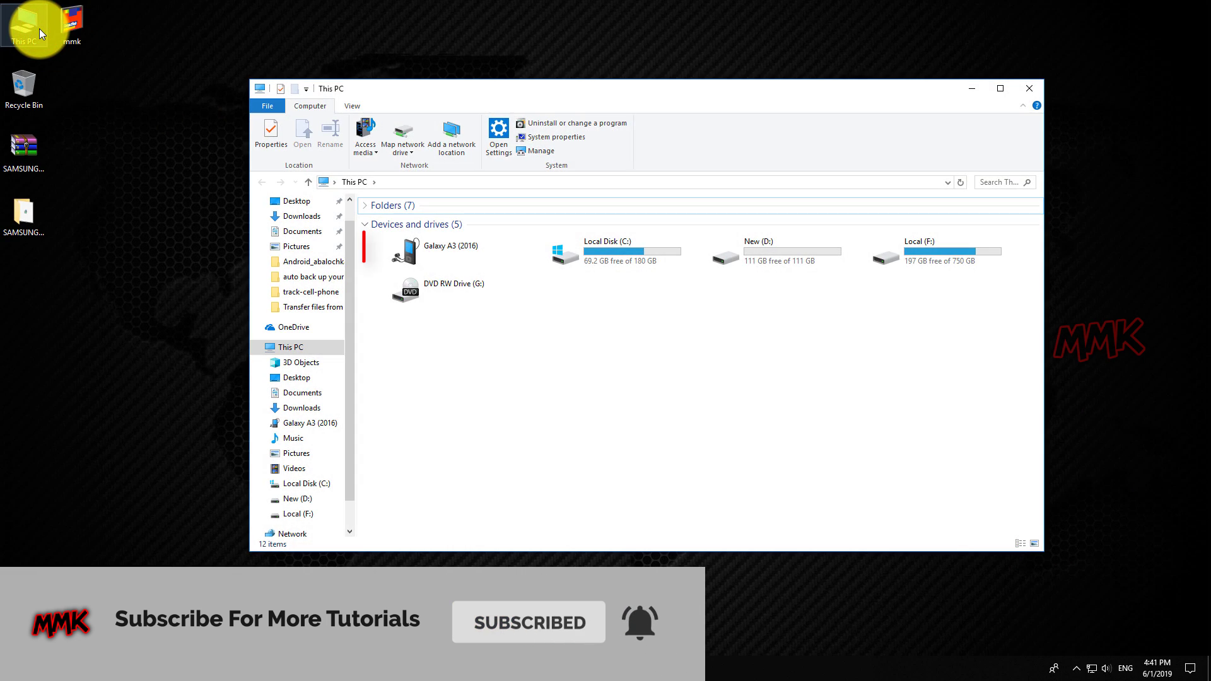
pyautogui.click(429, 252)
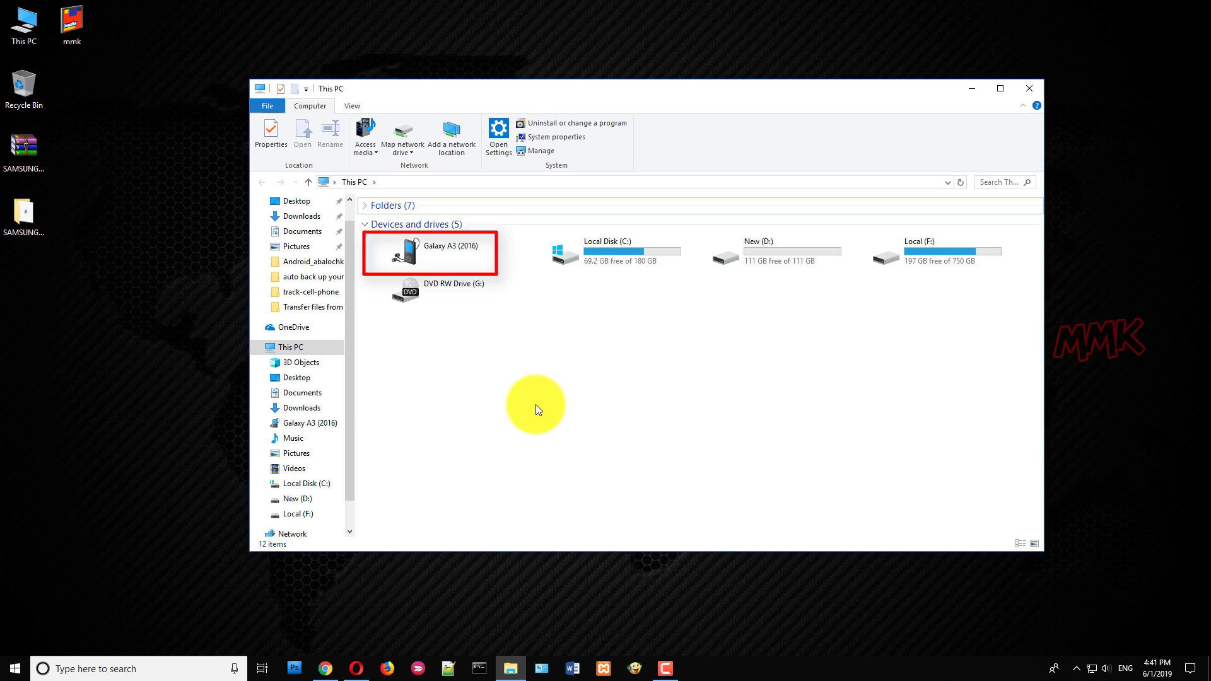
pyautogui.doubleClick(431, 252)
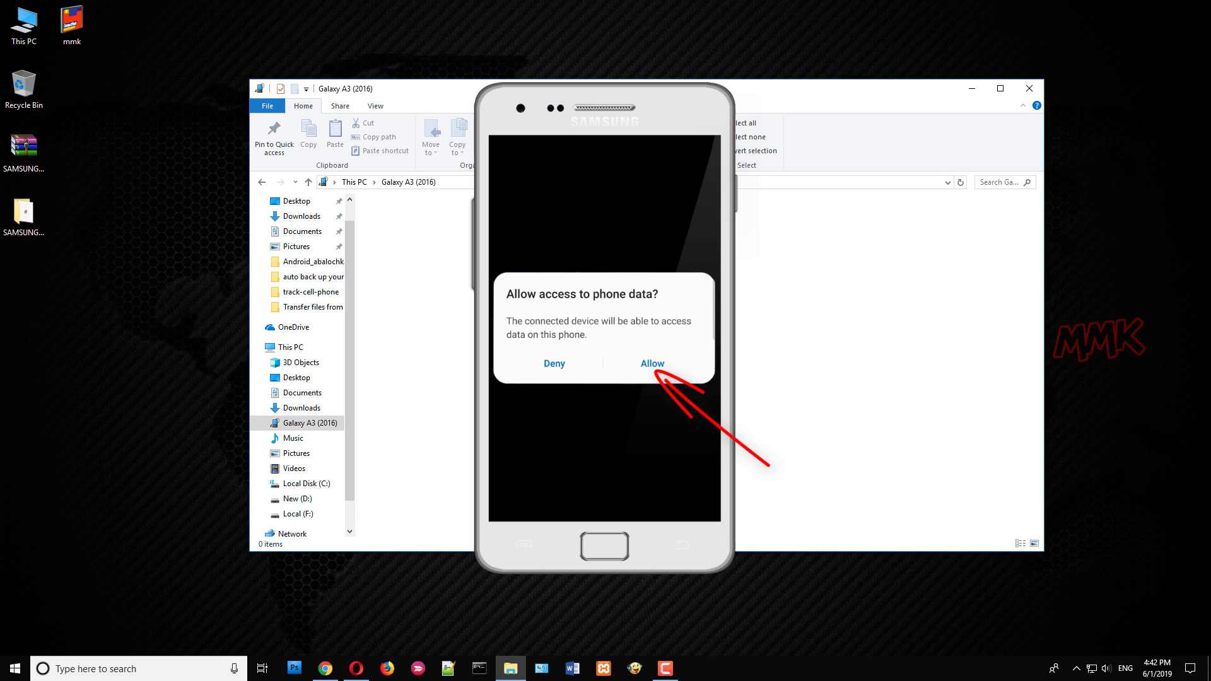
pyautogui.click(652, 363)
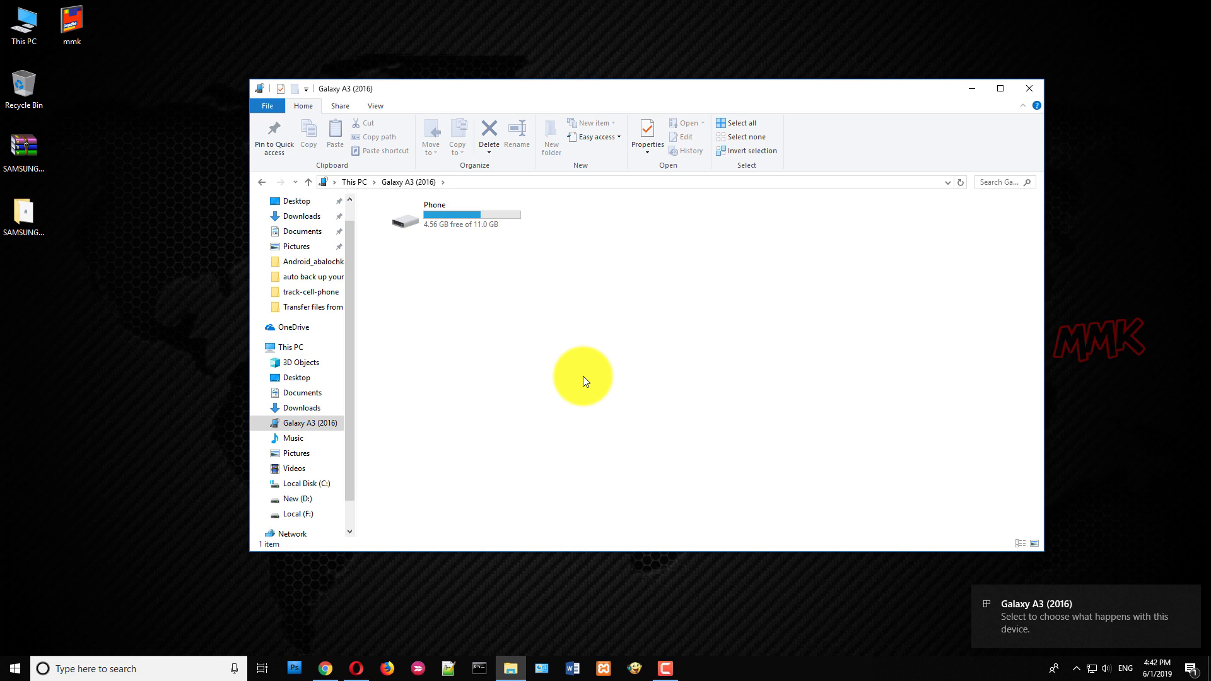
pyautogui.moveTo(562, 344)
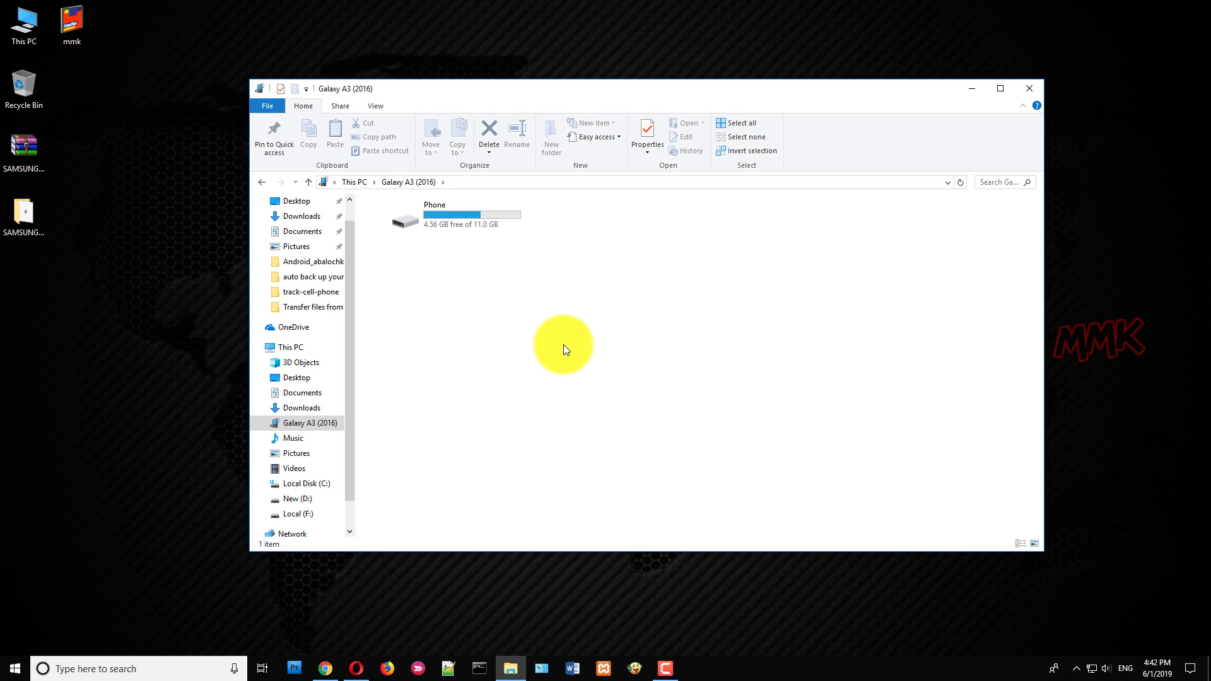
pyautogui.doubleClick(471, 214)
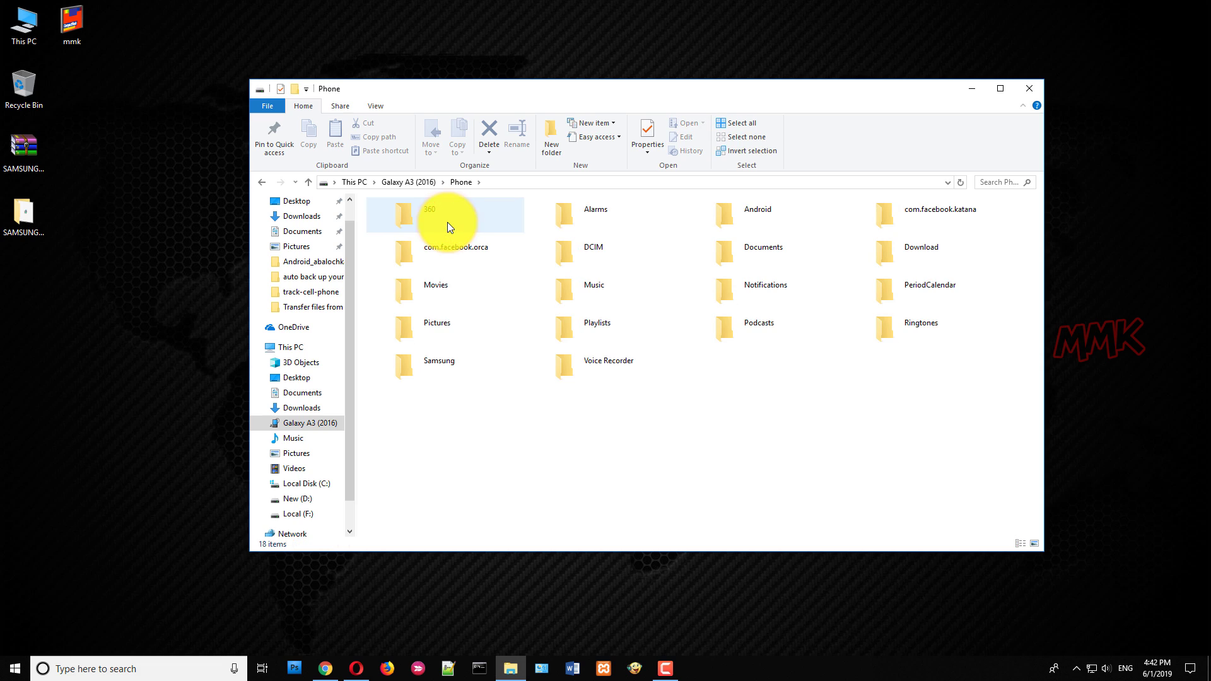